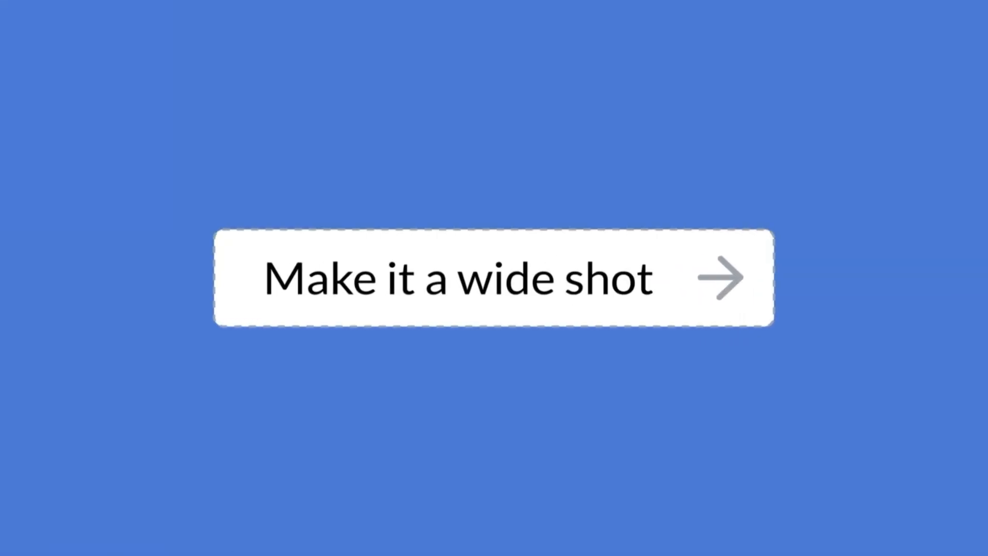
# - Set the Text to Image subtype to Stable Diffusion XL and go to the Community workflows page
pyautogui.click(492, 277)
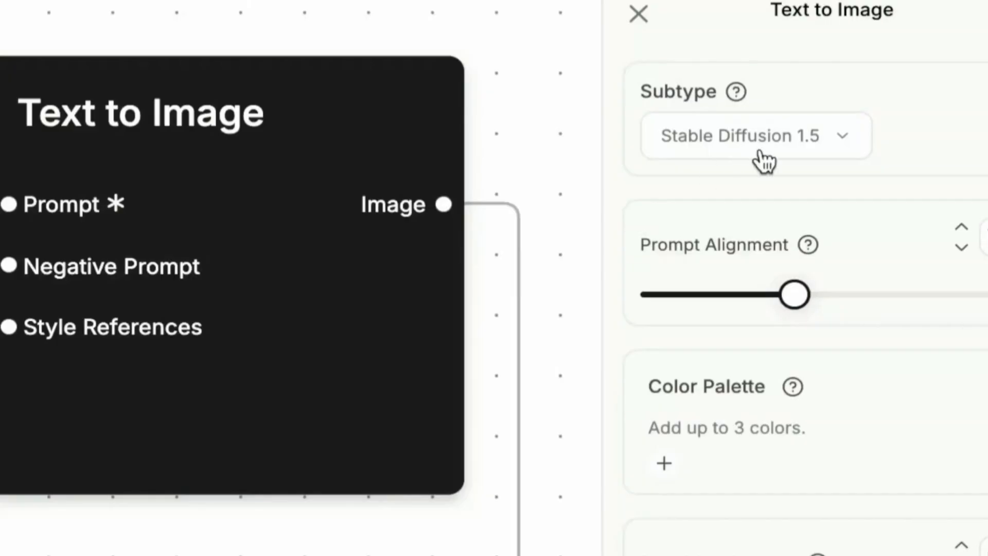
pyautogui.click(754, 135)
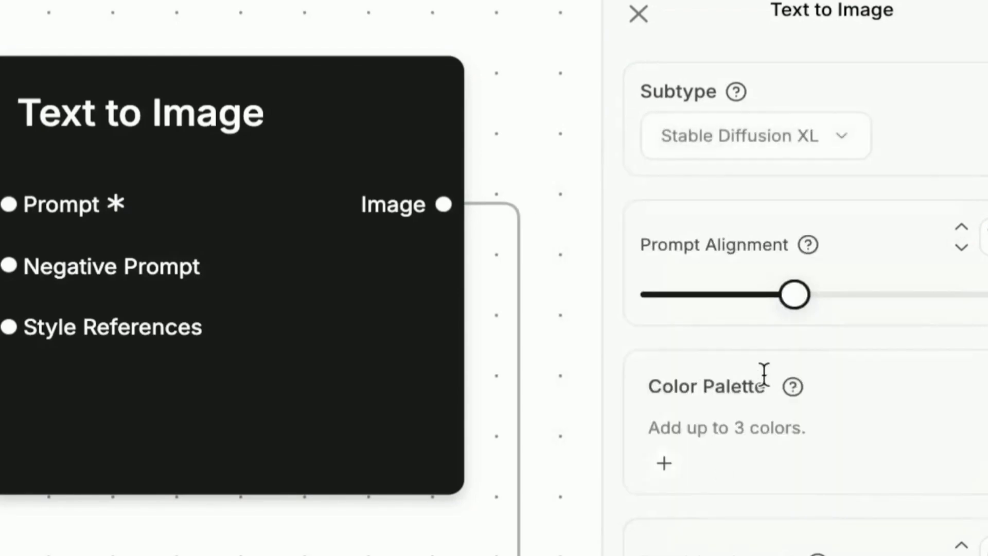
pyautogui.click(662, 463)
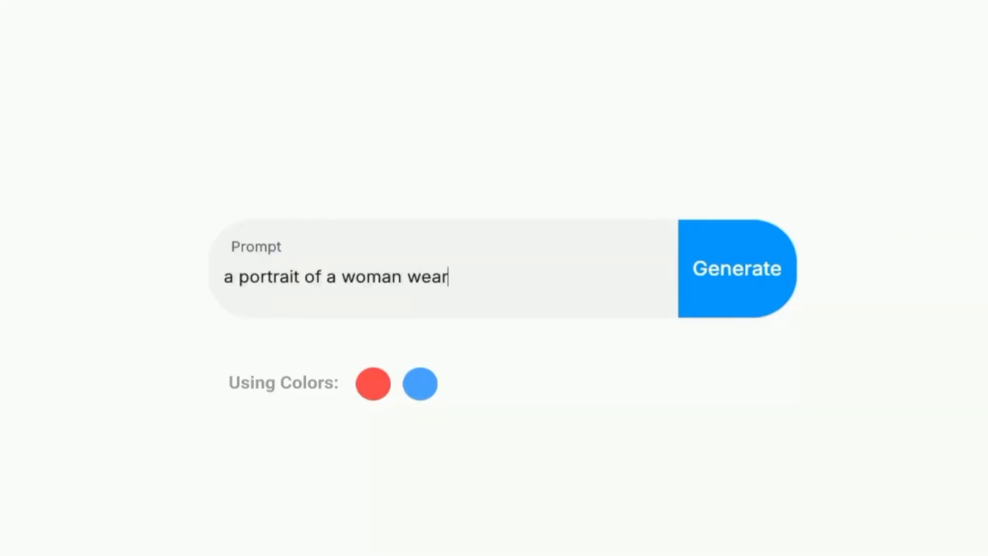
pyautogui.click(737, 268)
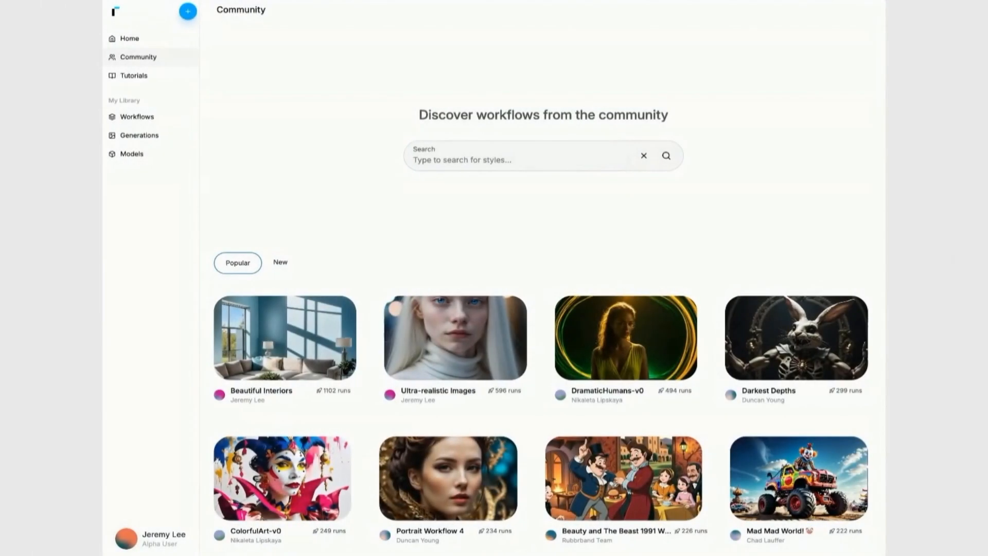
# - Preview the Paradox Glass and Marker half-tone custom style examples on the storyboard page
pyautogui.click(796, 476)
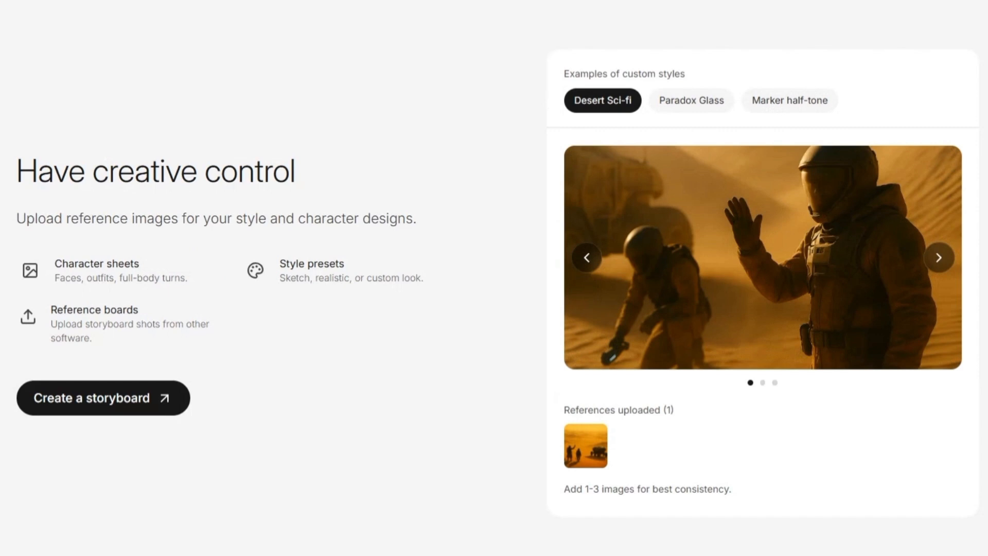
pyautogui.click(689, 100)
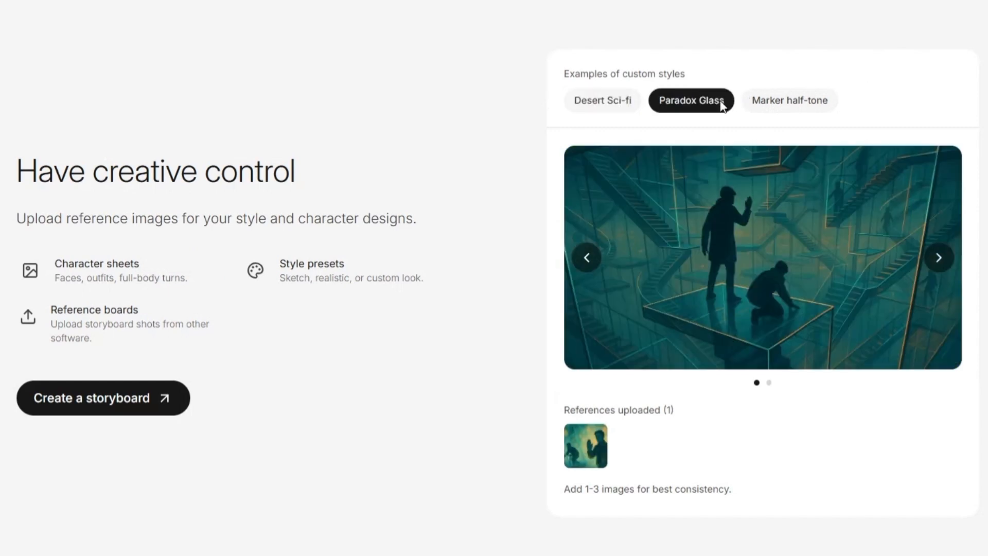
pyautogui.moveTo(788, 100)
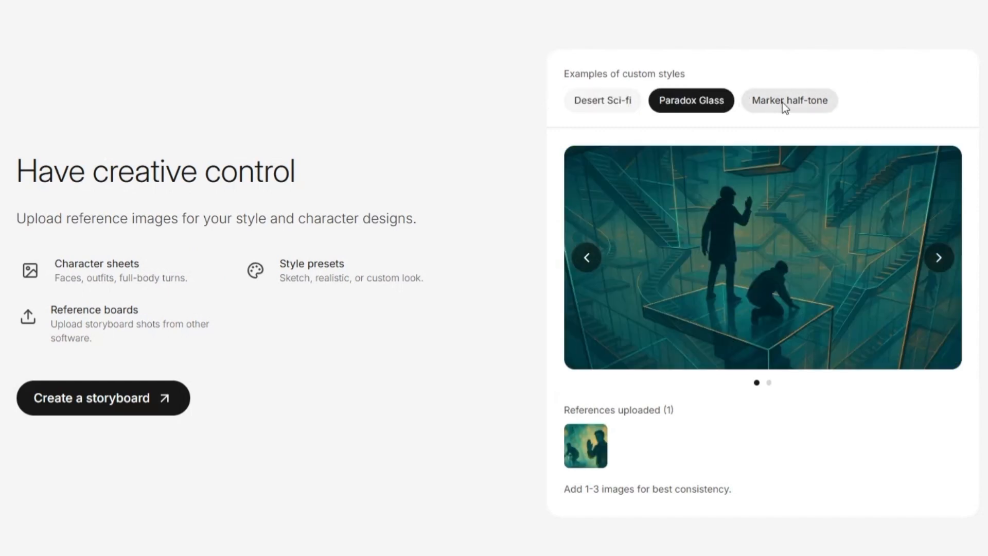
pyautogui.click(790, 100)
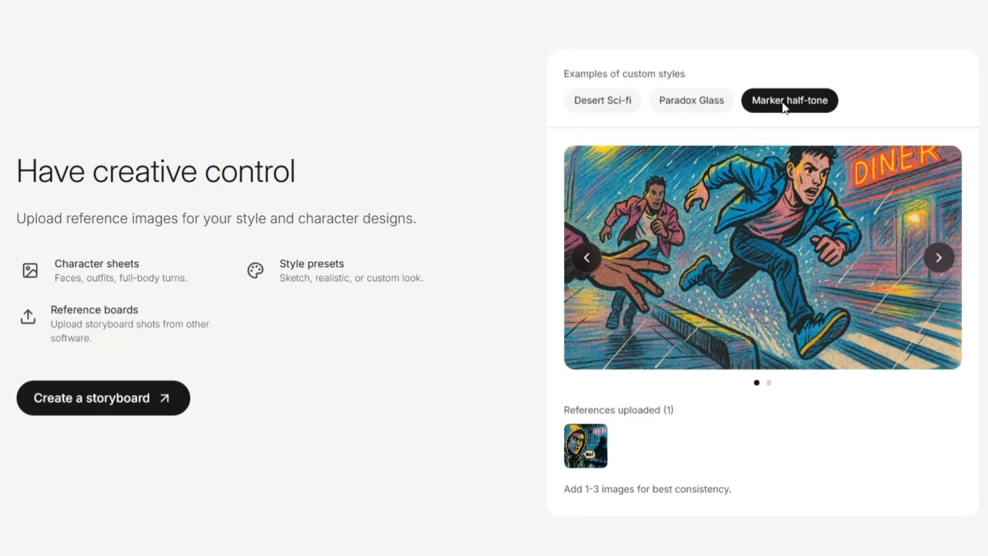
pyautogui.moveTo(785, 108)
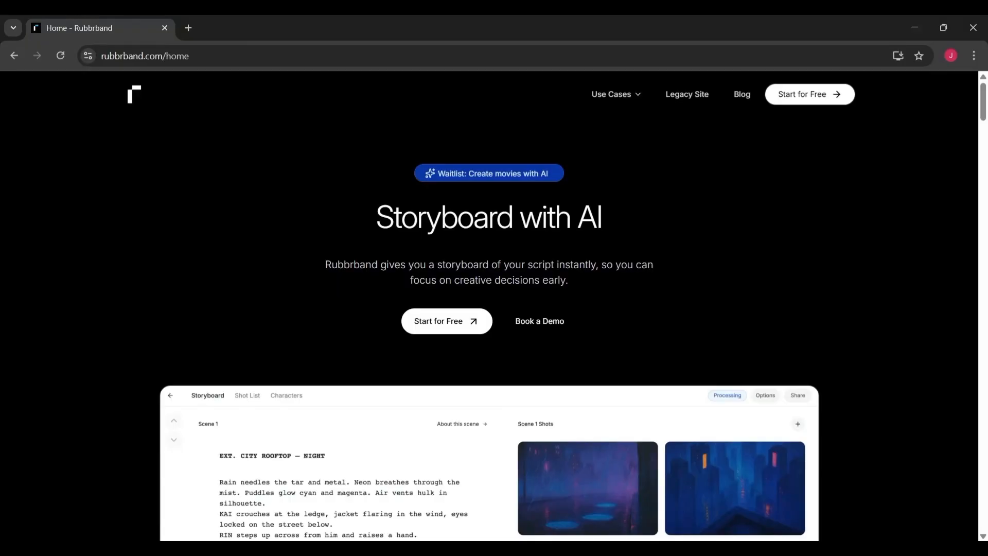
# - Start for free and choose to sign in with a Google account
pyautogui.click(446, 322)
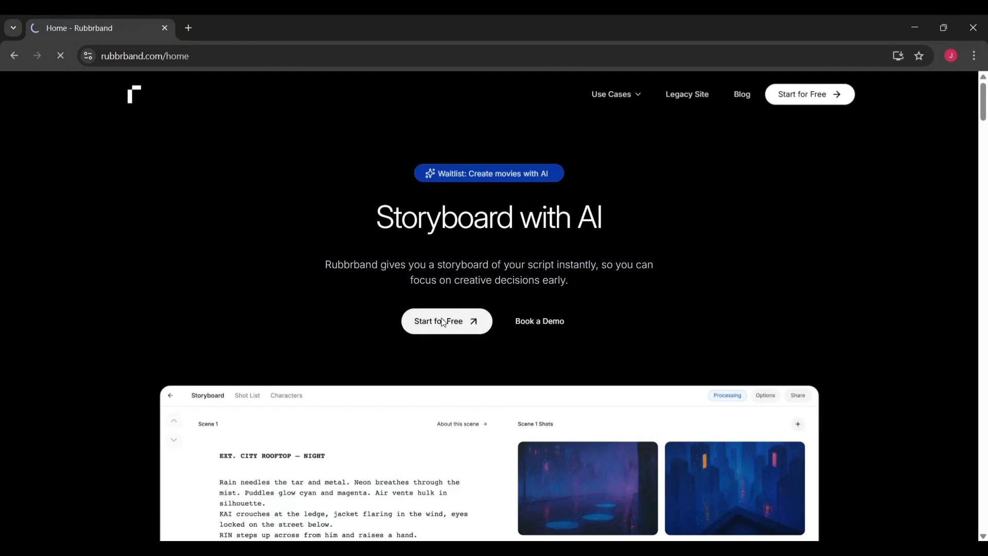
pyautogui.click(446, 322)
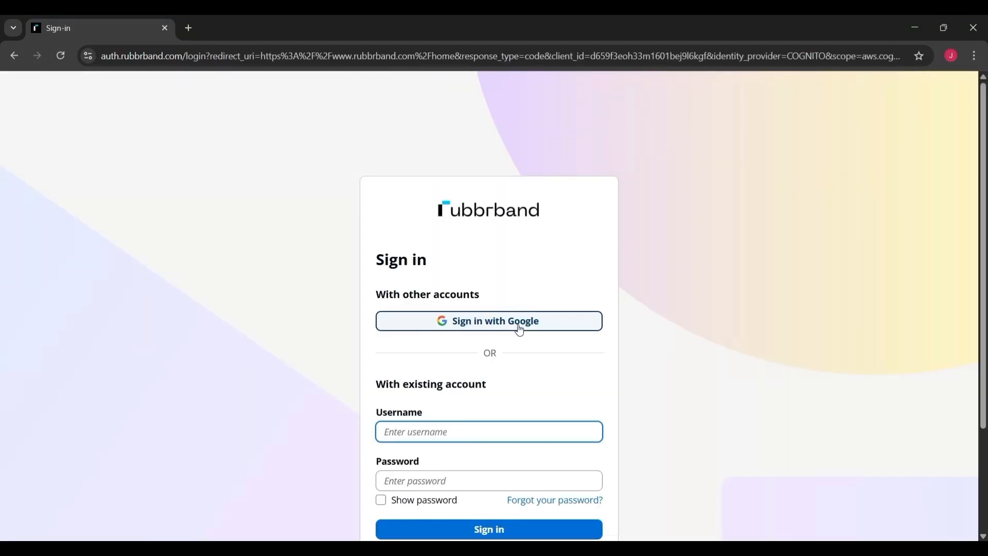
pyautogui.click(488, 321)
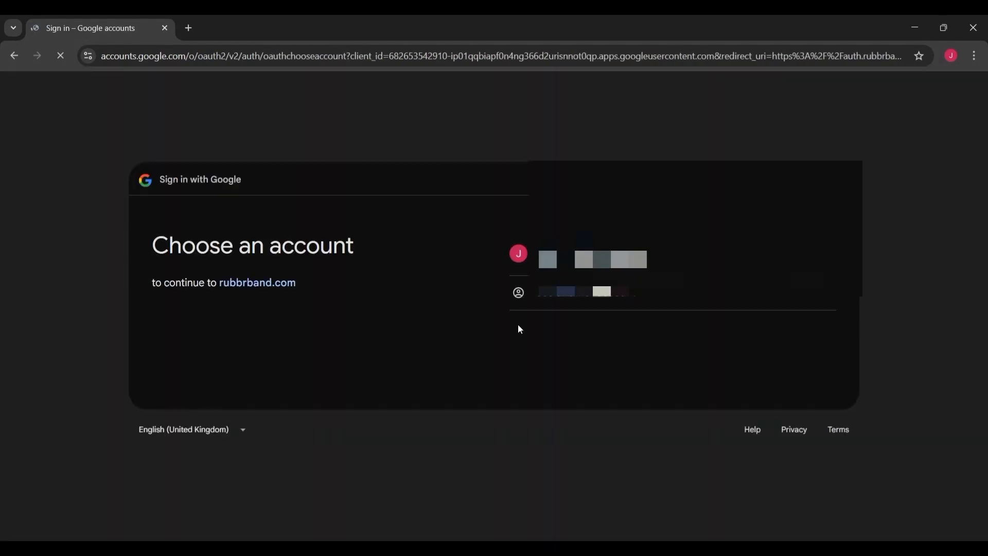
# - Pick the Google account and approve signing in to rubbrband.com
pyautogui.click(609, 259)
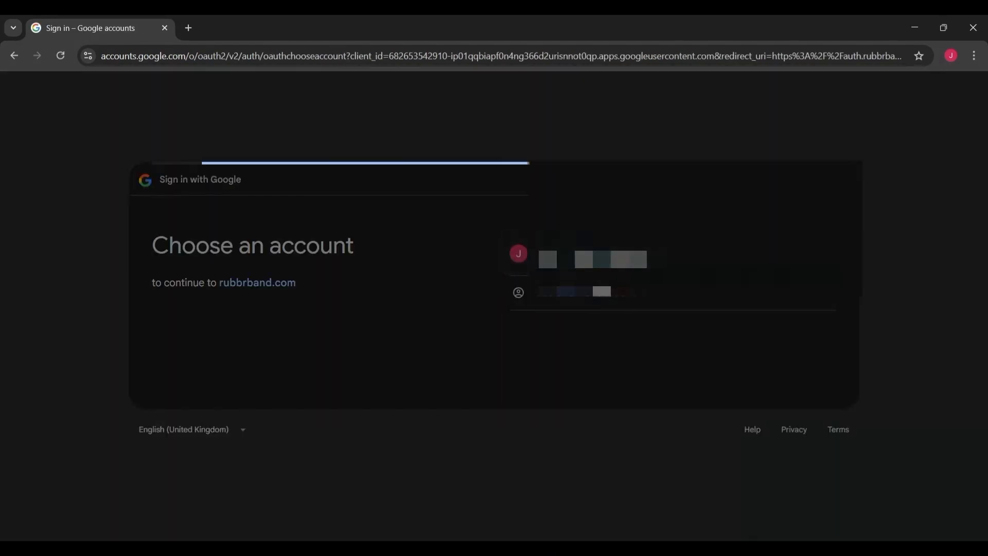
pyautogui.click(547, 259)
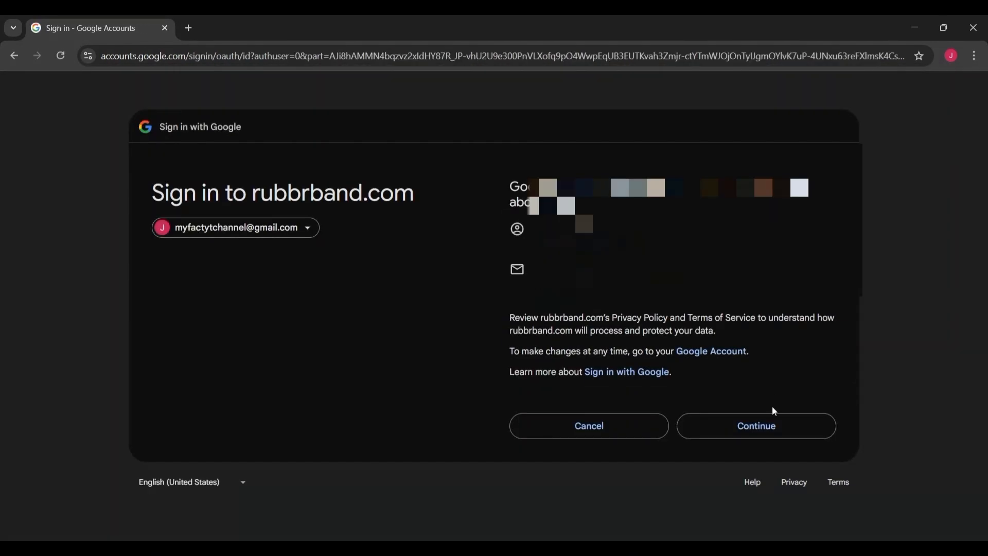
pyautogui.click(756, 425)
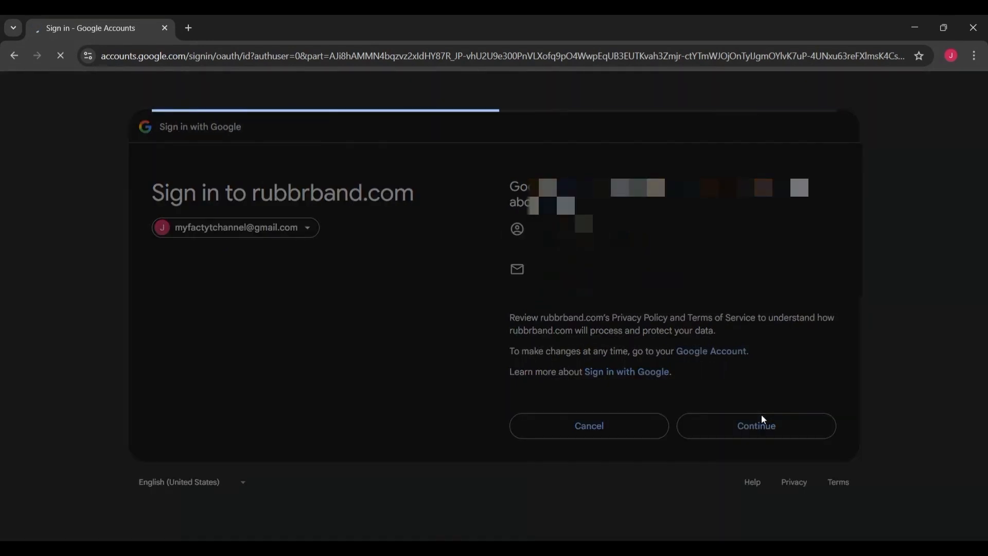
pyautogui.click(754, 425)
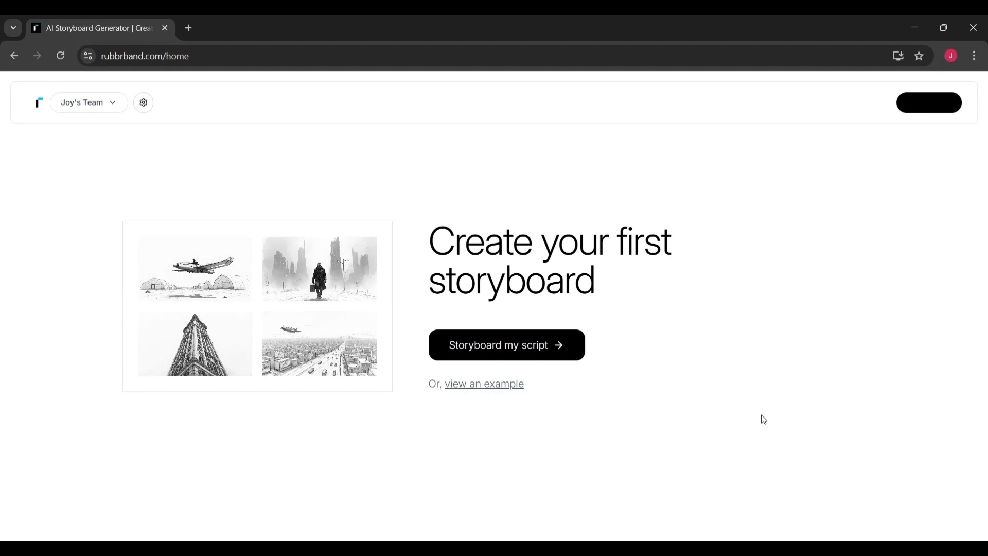
pyautogui.moveTo(693, 451)
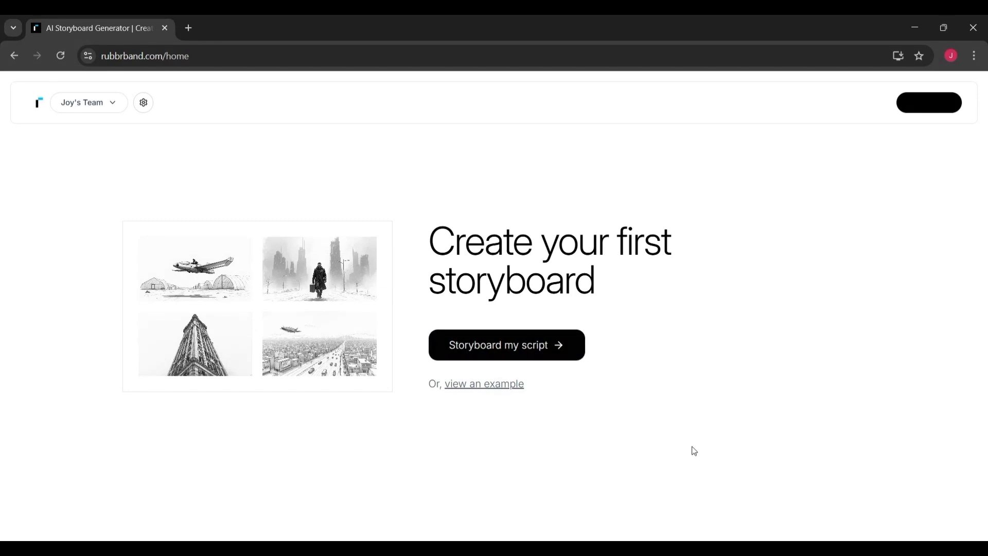
pyautogui.moveTo(687, 441)
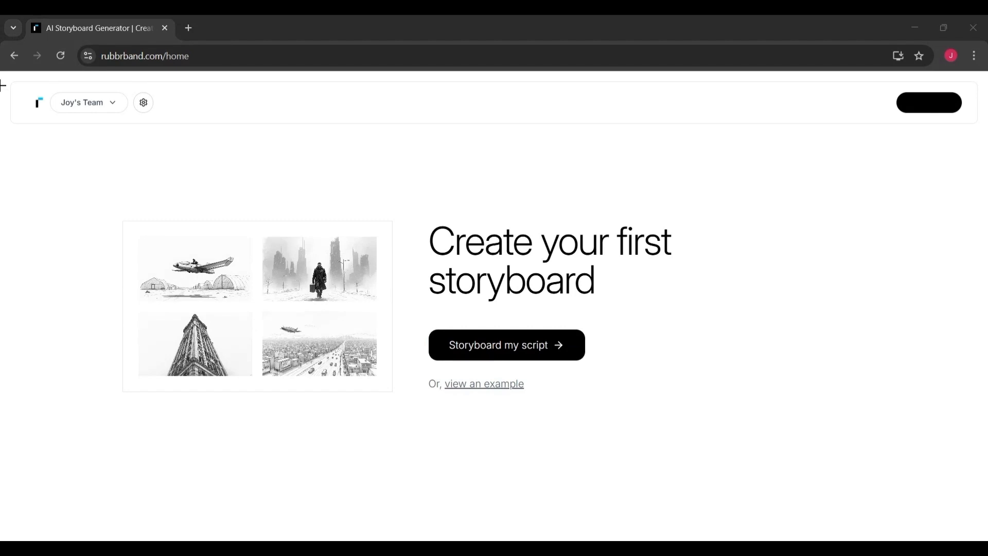
pyautogui.moveTo(967, 437)
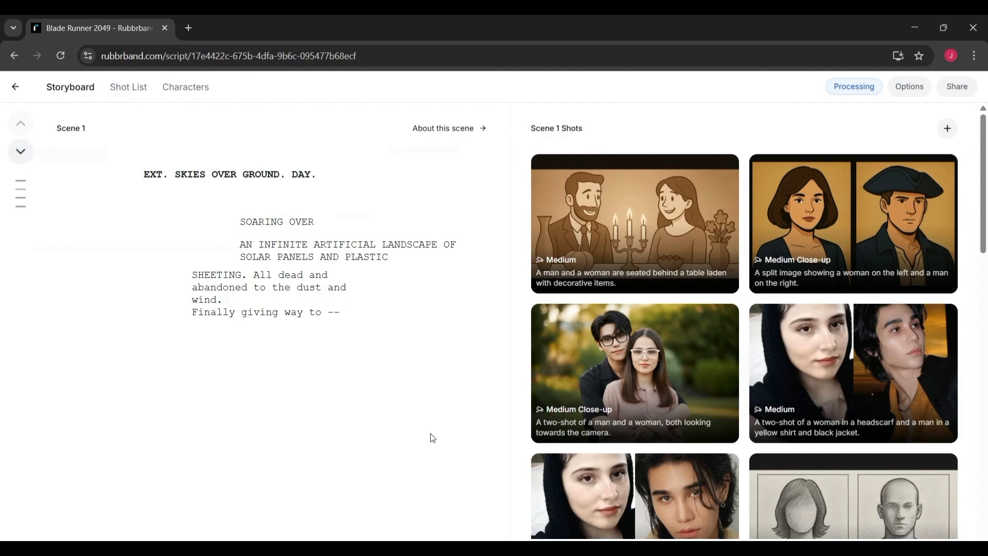
# - Scroll down through the Scene 1 Shots grid to review the generated images
pyautogui.scroll(-3)
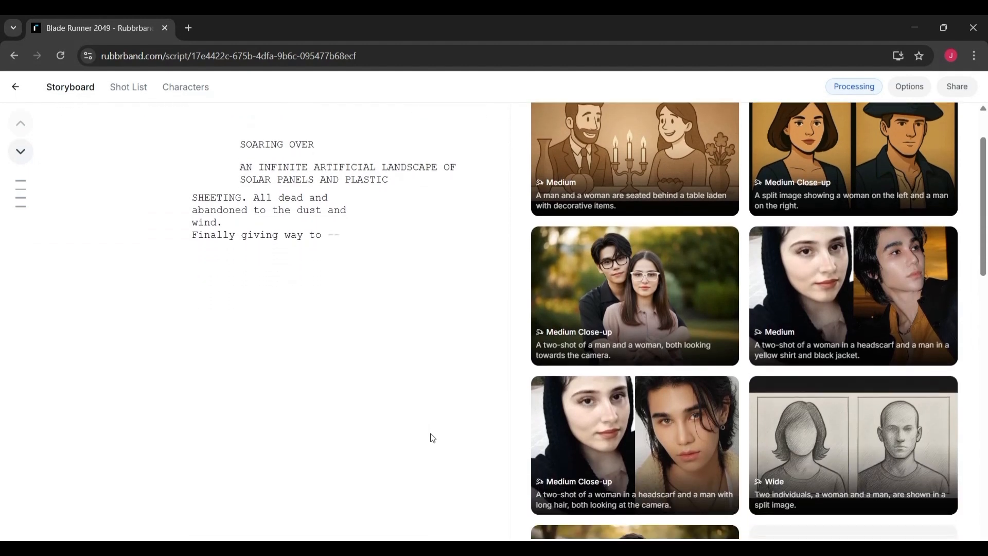
pyautogui.scroll(-3)
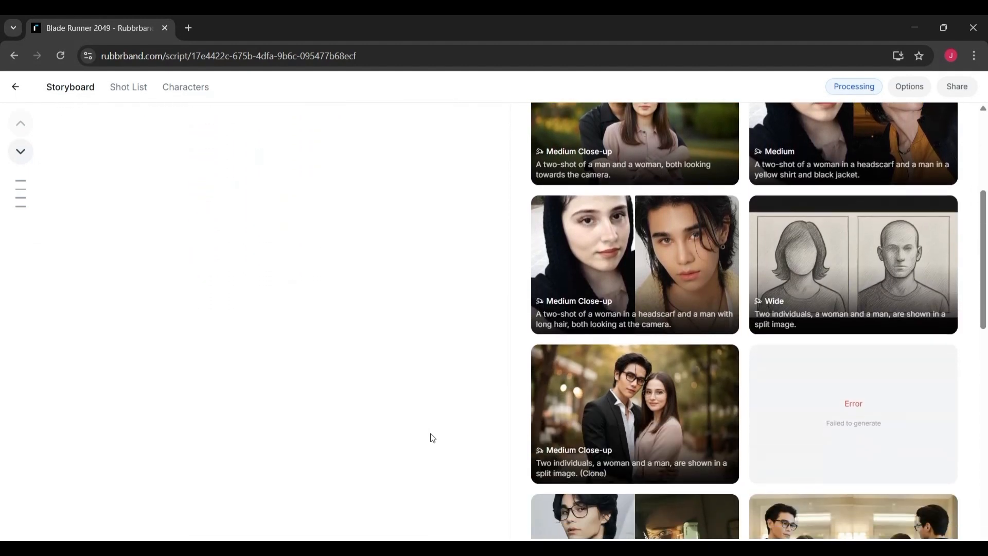
pyautogui.scroll(-3)
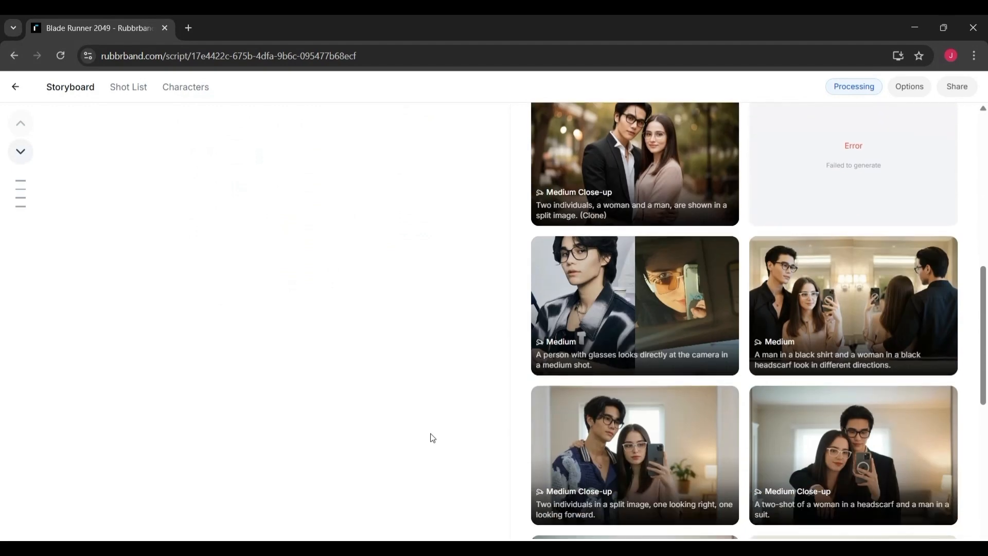
pyautogui.scroll(-3)
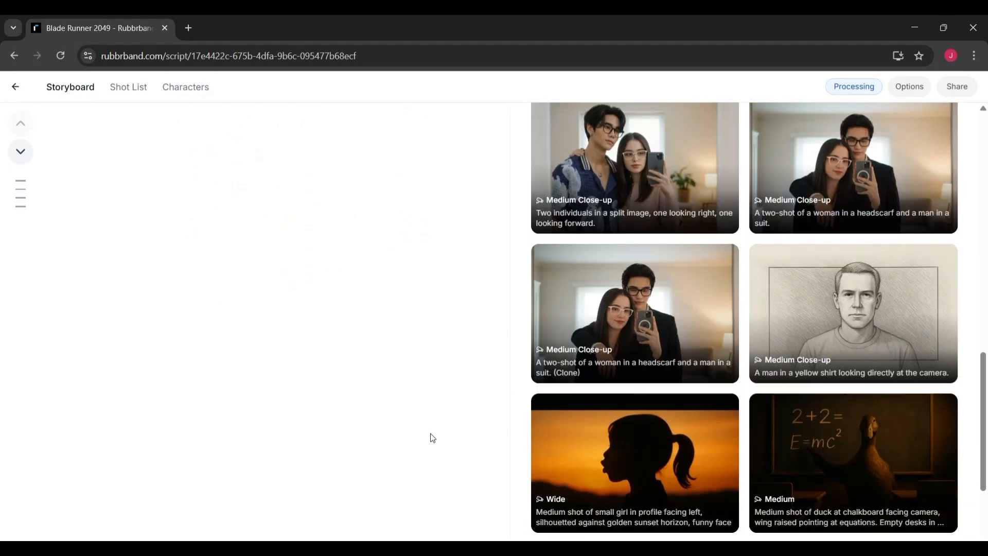
pyautogui.scroll(-3)
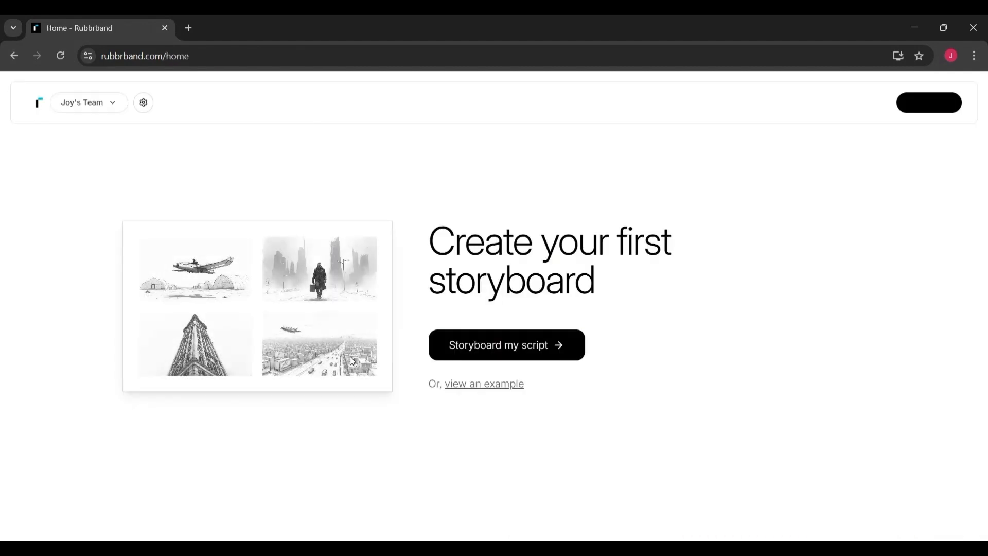
pyautogui.moveTo(524, 352)
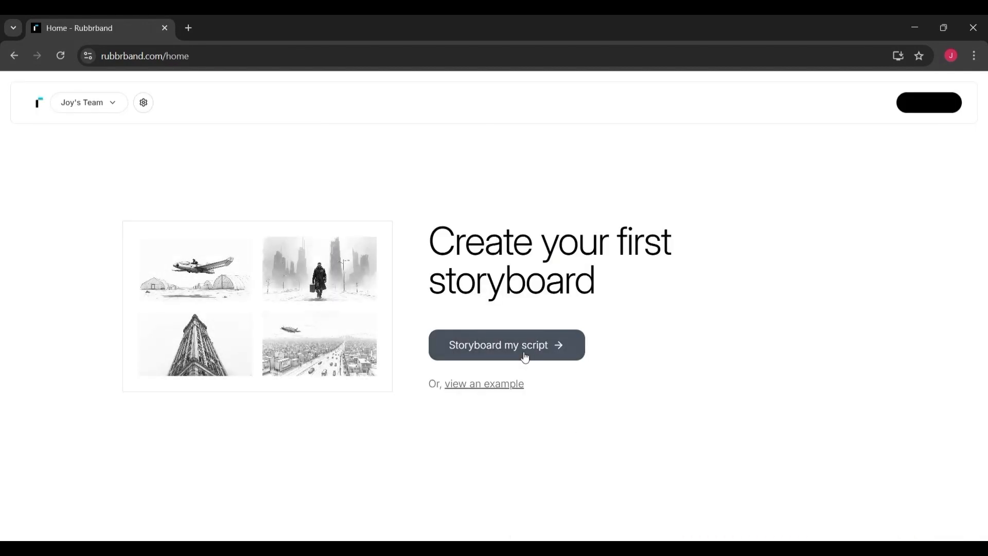
# - Start a new storyboard from a script and advance past the four-step intro
pyautogui.click(506, 345)
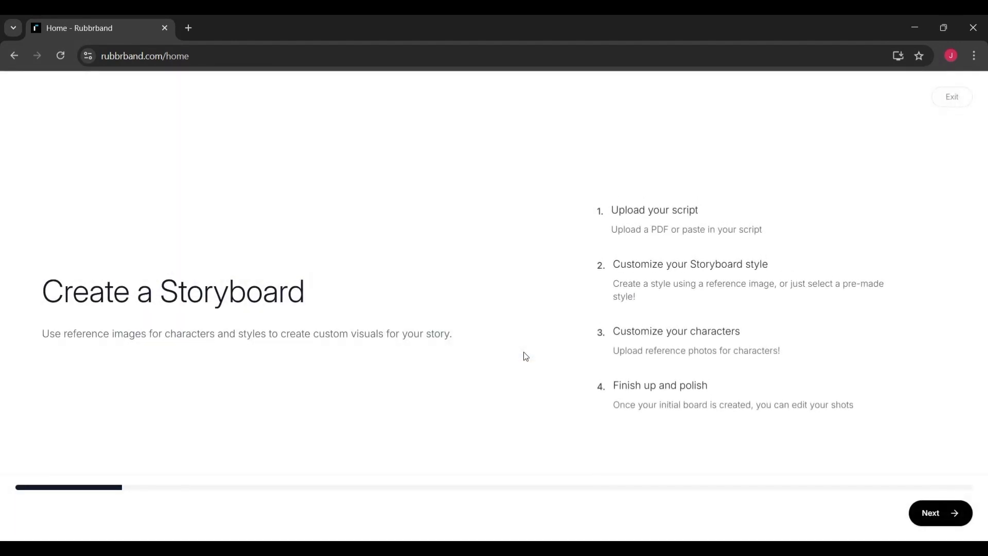
pyautogui.moveTo(695, 323)
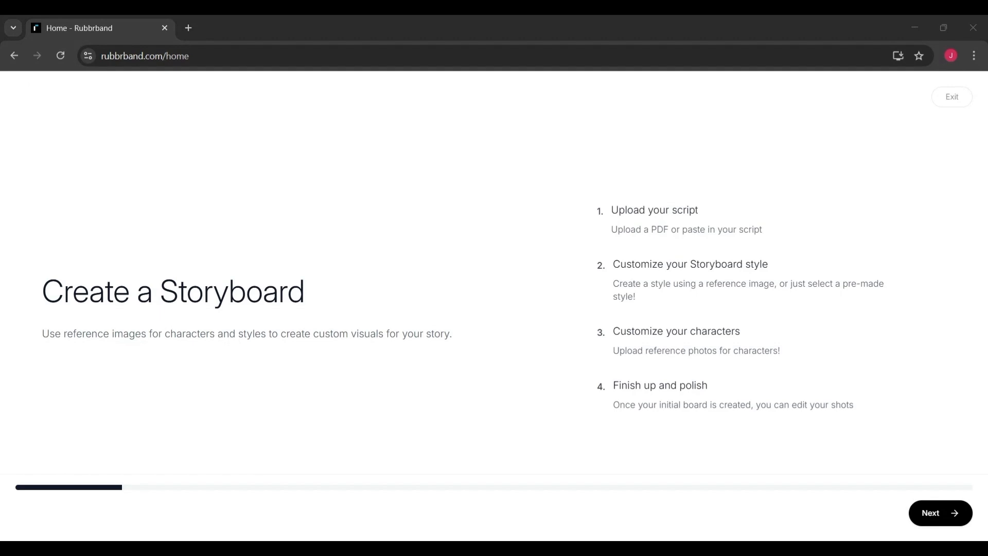
pyautogui.moveTo(631, 355)
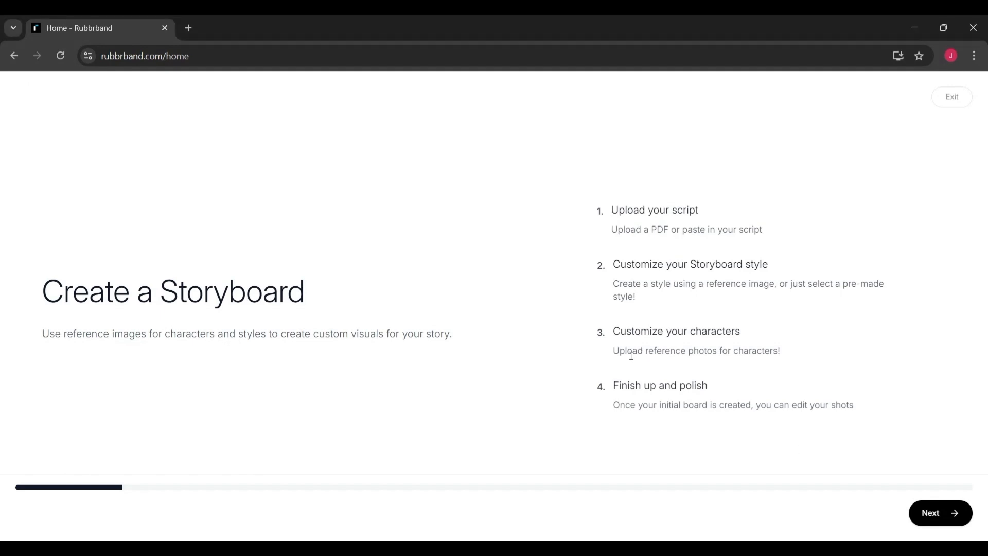
pyautogui.moveTo(672, 380)
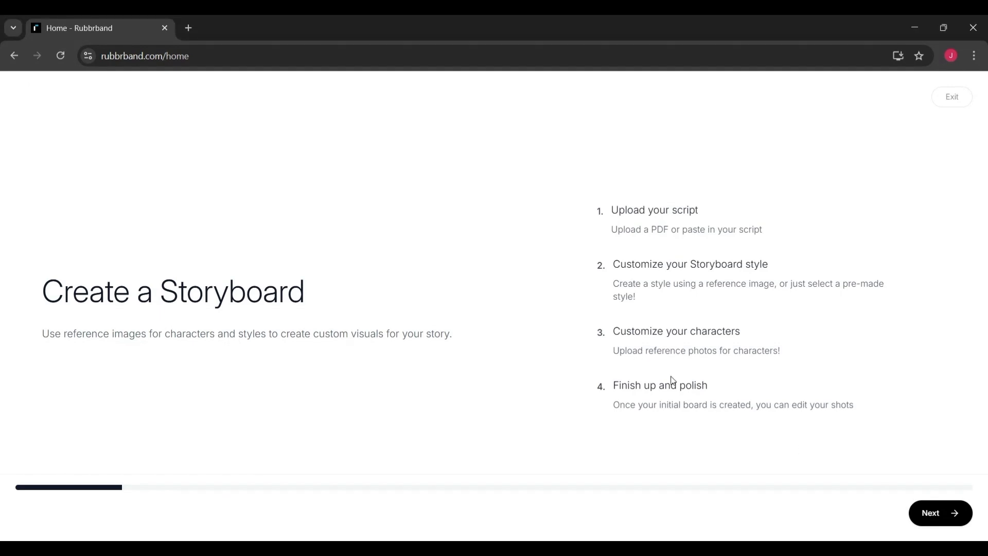
pyautogui.moveTo(711, 418)
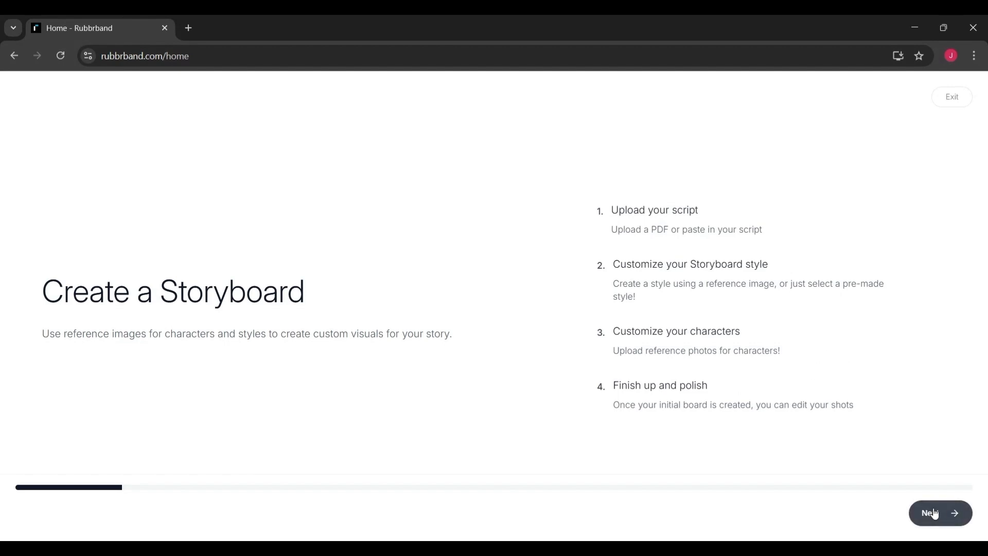
pyautogui.click(940, 513)
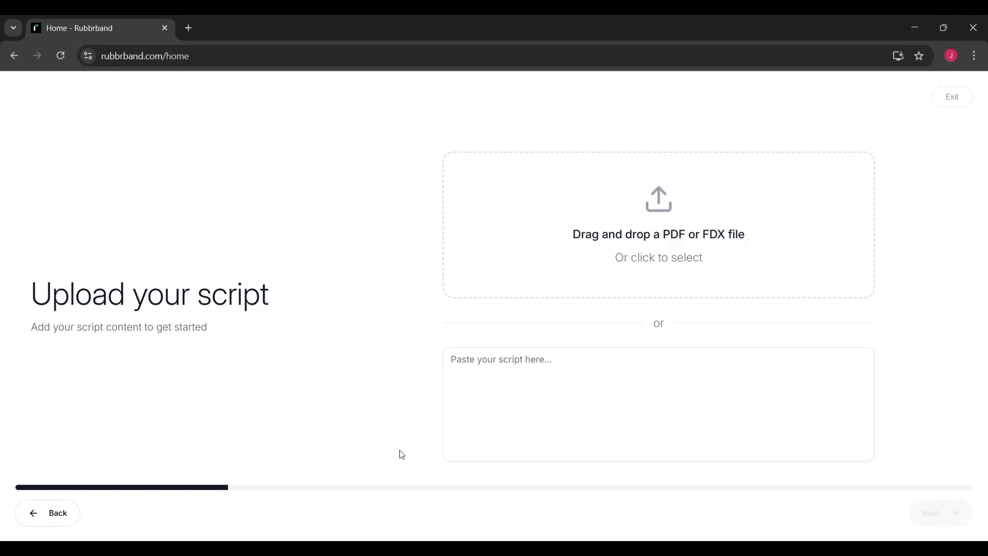
pyautogui.moveTo(667, 265)
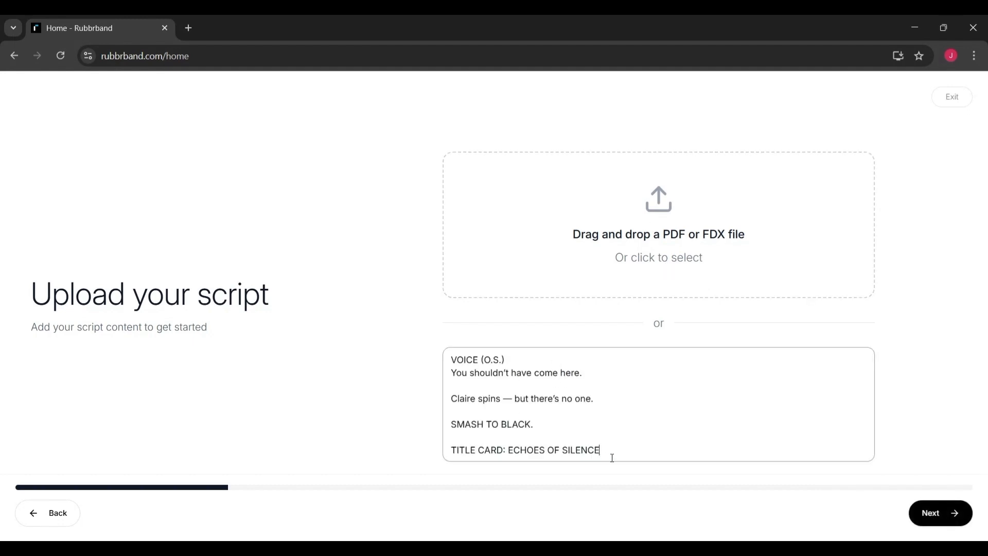
pyautogui.moveTo(741, 459)
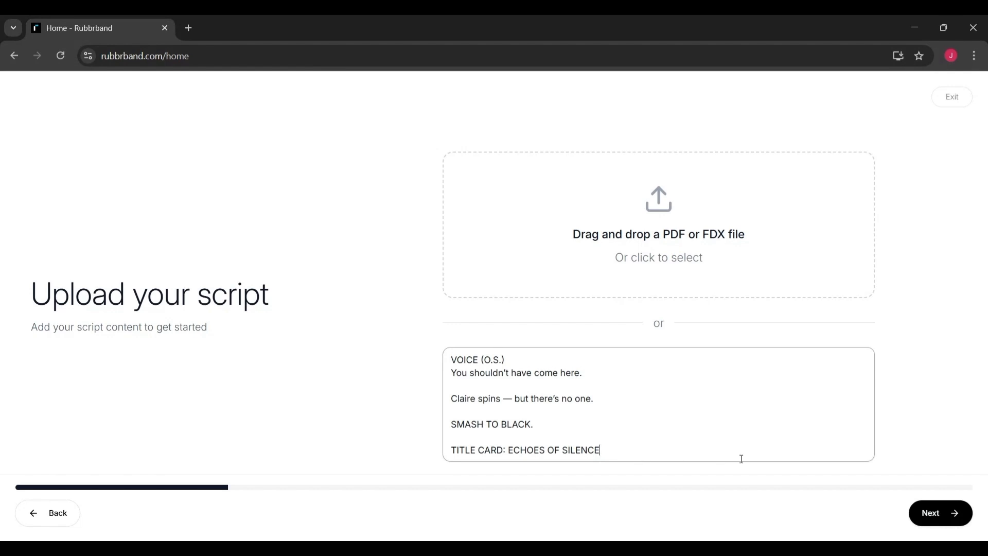
# - Continue with the pasted Echoes of Silence script to the style step
pyautogui.click(939, 513)
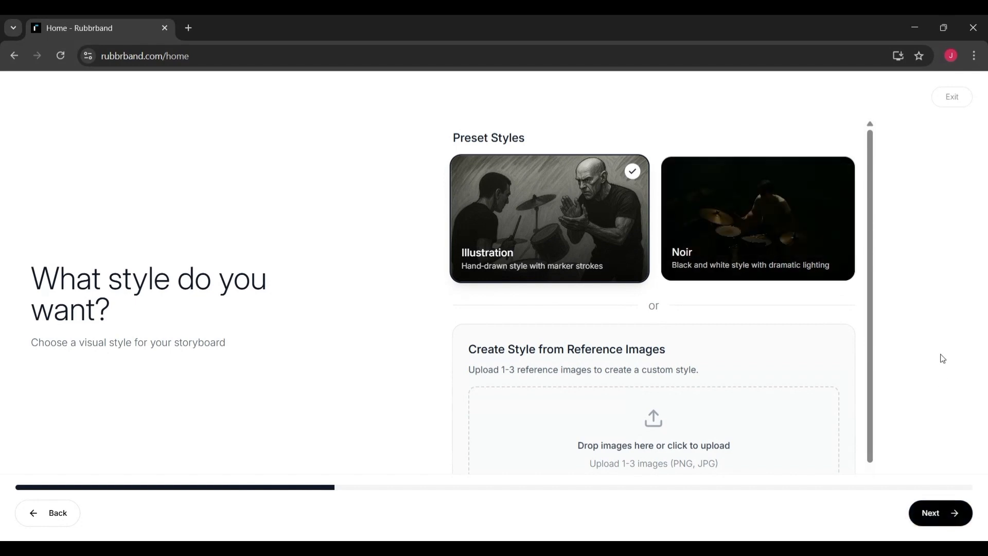
pyautogui.moveTo(529, 245)
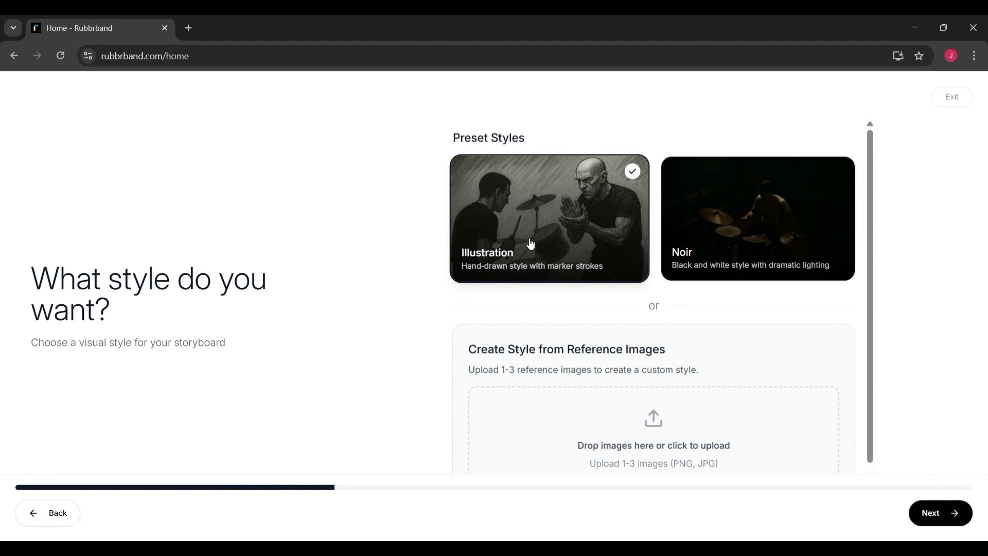
pyautogui.moveTo(713, 229)
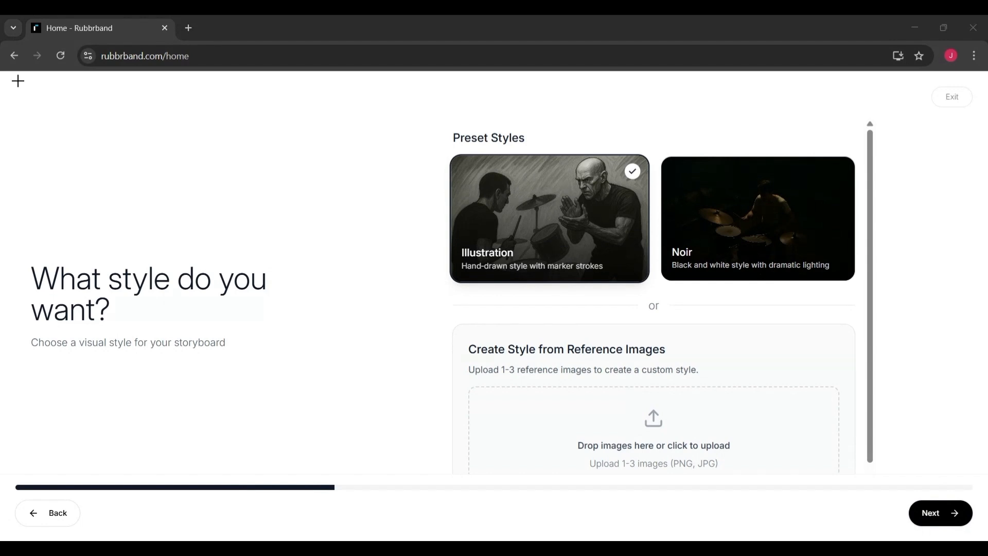
# - Choose the Noir preset style over Illustration and continue to character design
pyautogui.click(758, 218)
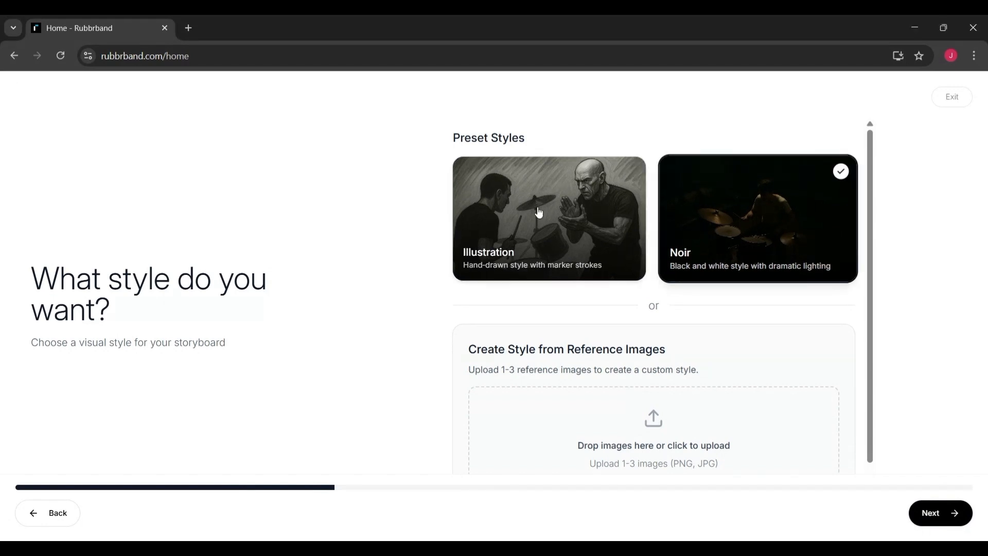
pyautogui.click(549, 217)
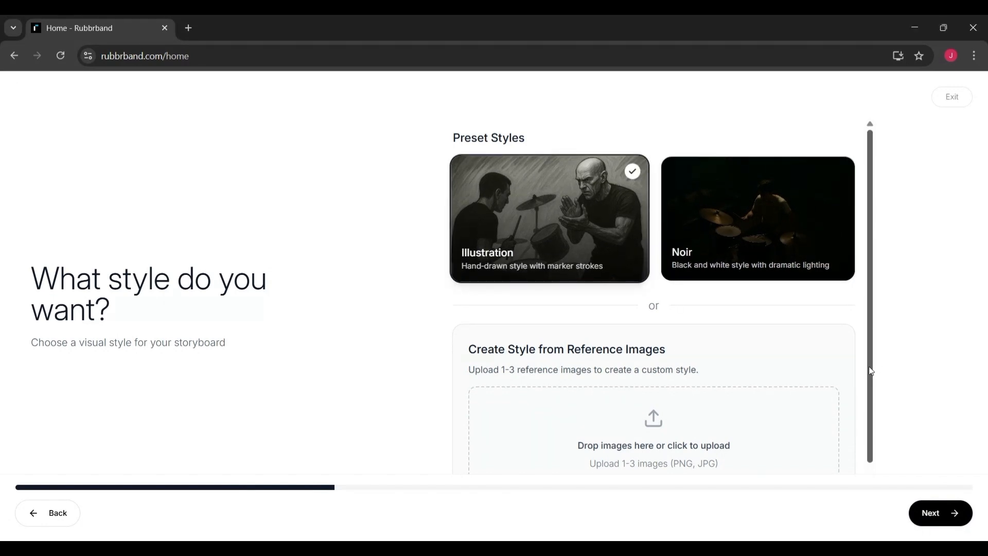
pyautogui.scroll(-3)
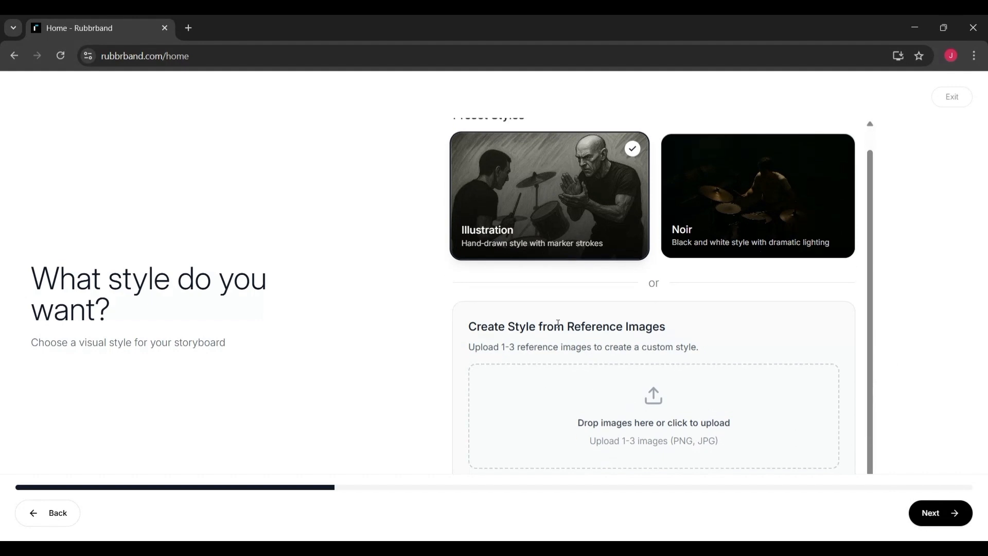
pyautogui.moveTo(709, 208)
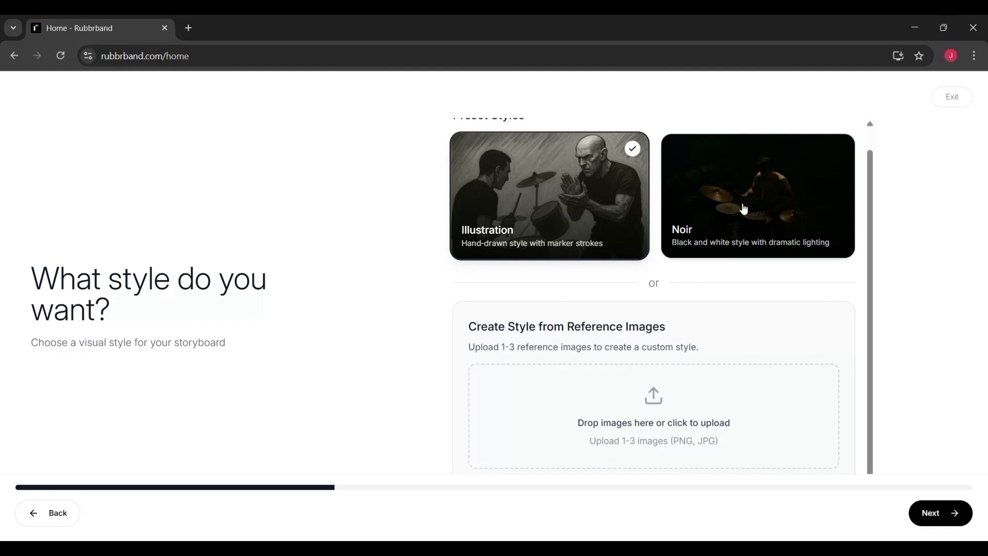
pyautogui.click(756, 196)
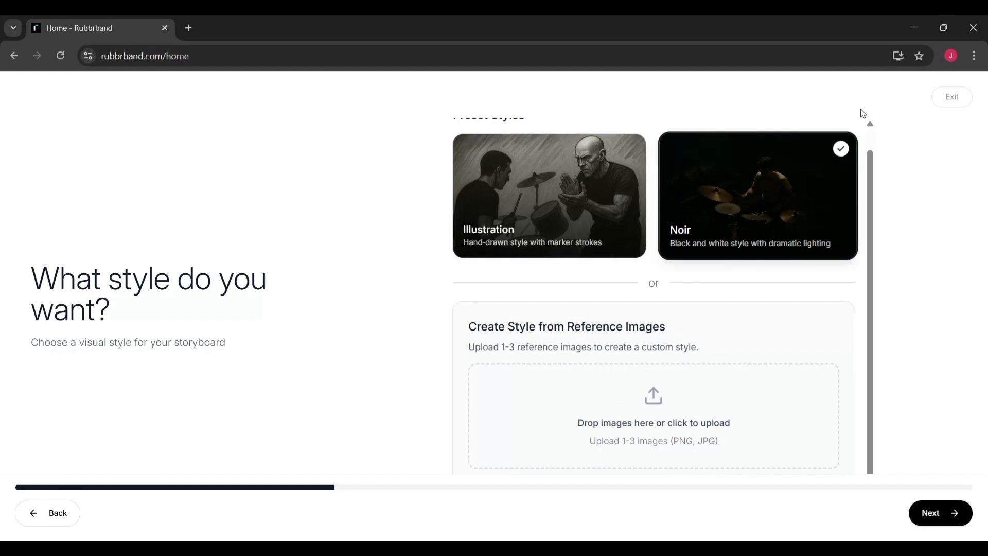
pyautogui.scroll(3)
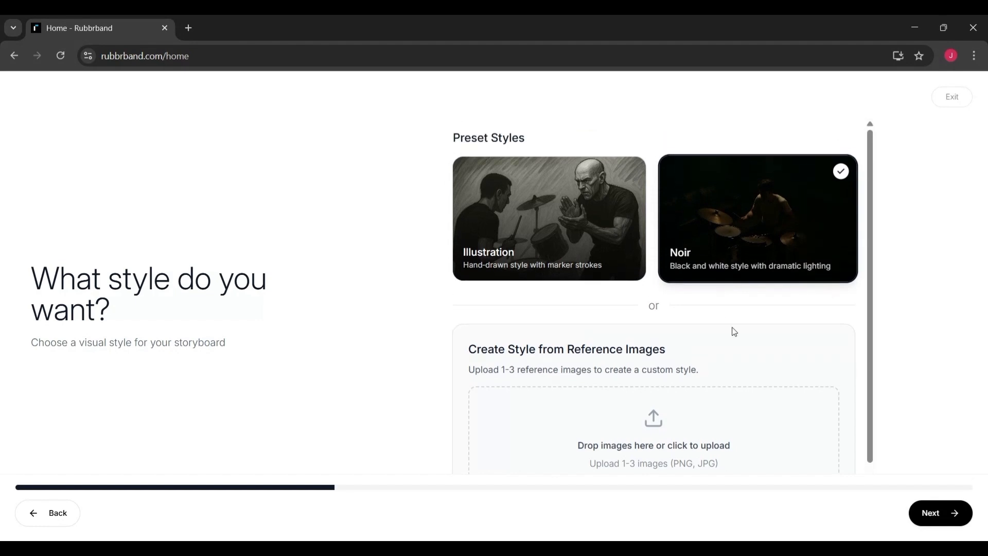
pyautogui.moveTo(890, 458)
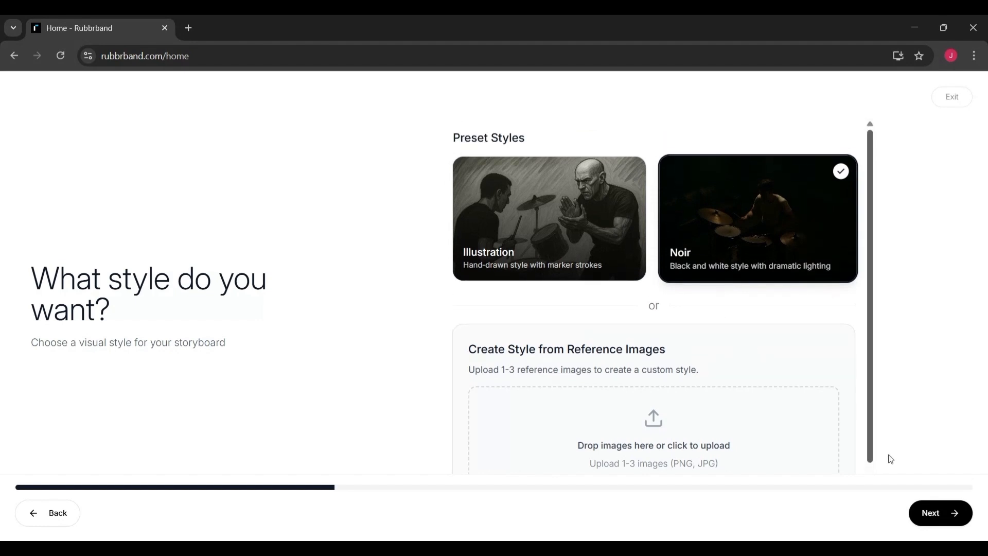
pyautogui.click(939, 513)
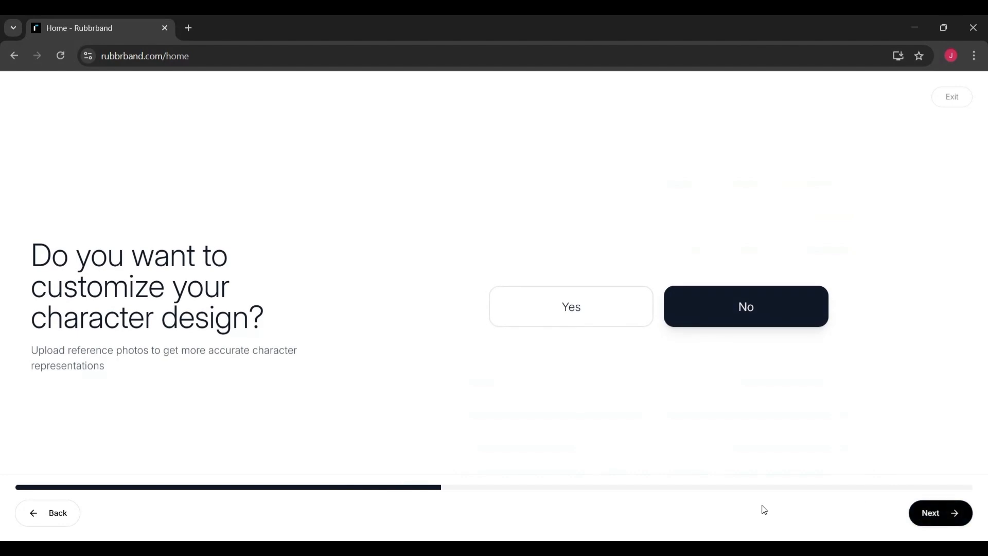
pyautogui.moveTo(850, 442)
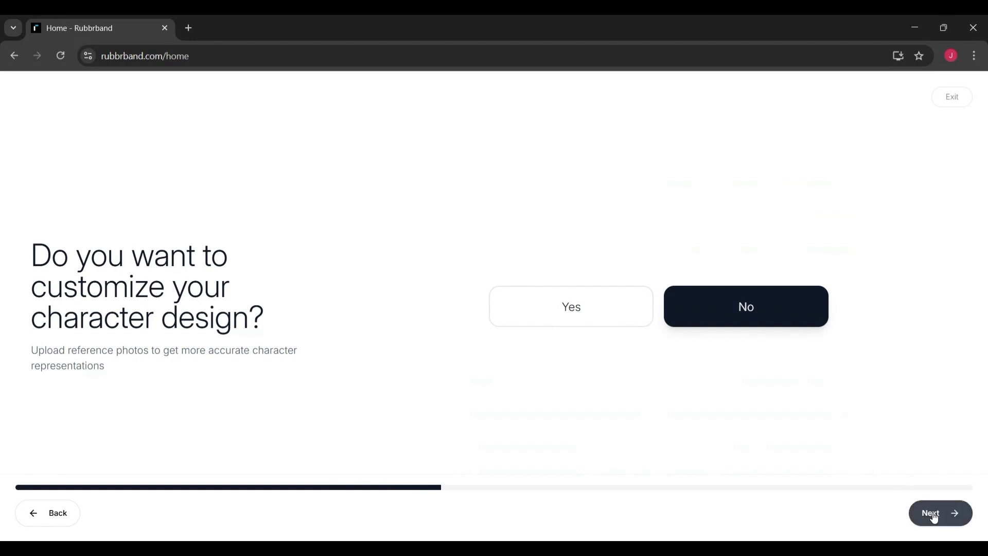
# - Decline character customization and shot list editing, then view The Cabin Light storyboard
pyautogui.click(939, 513)
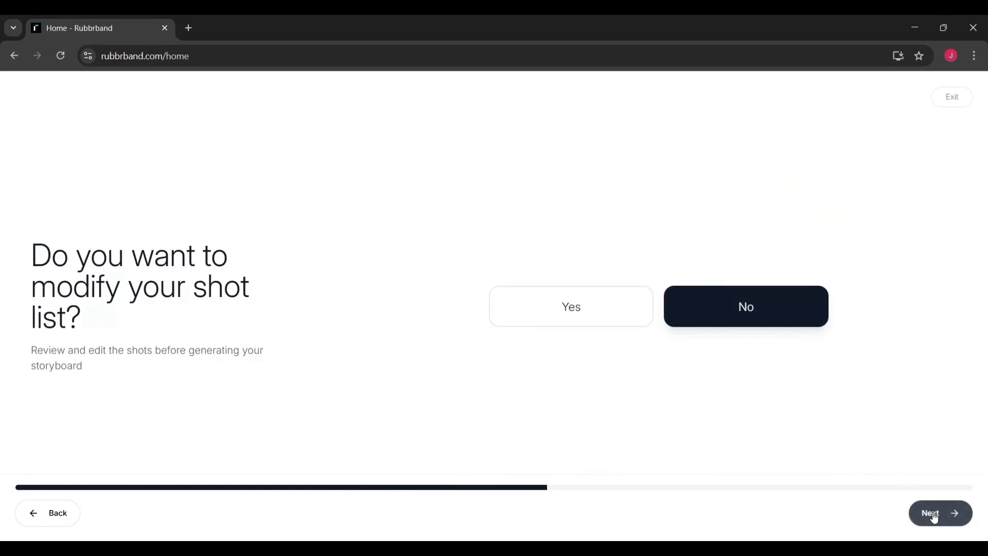
pyautogui.moveTo(804, 392)
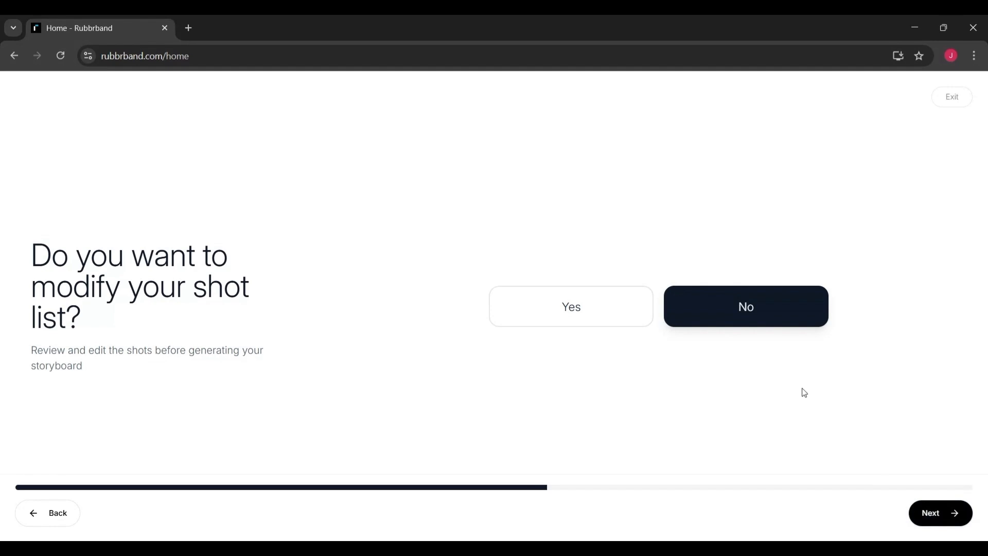
pyautogui.click(746, 307)
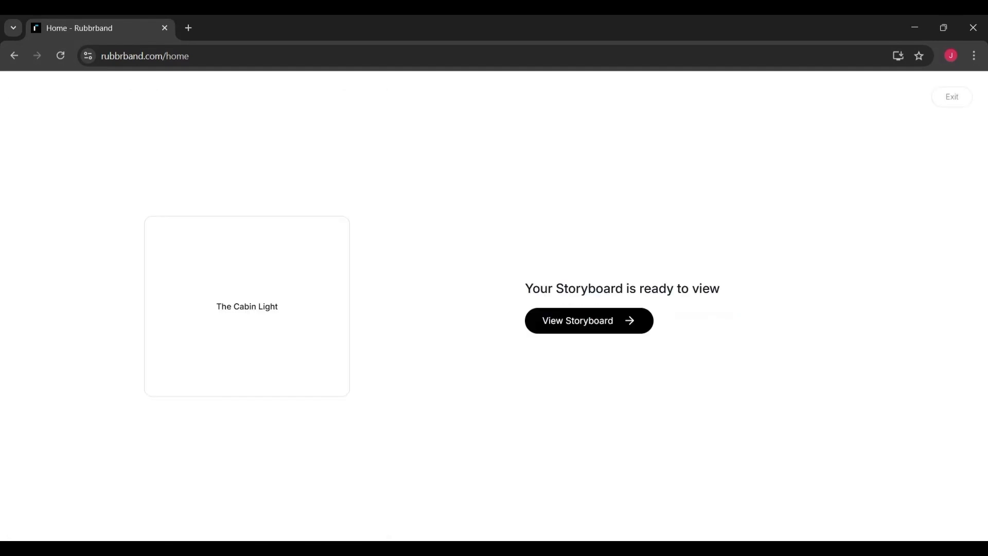
pyautogui.moveTo(594, 324)
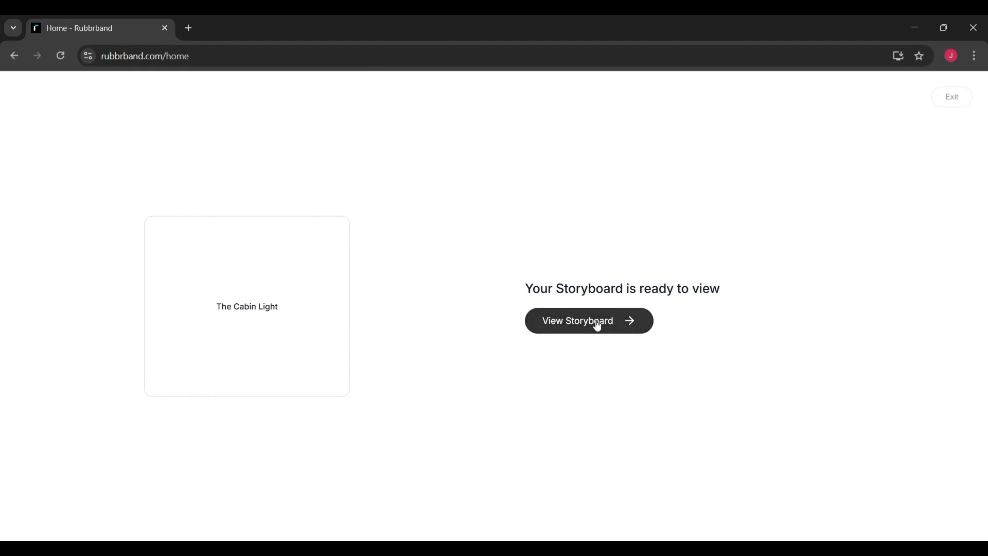
pyautogui.click(578, 320)
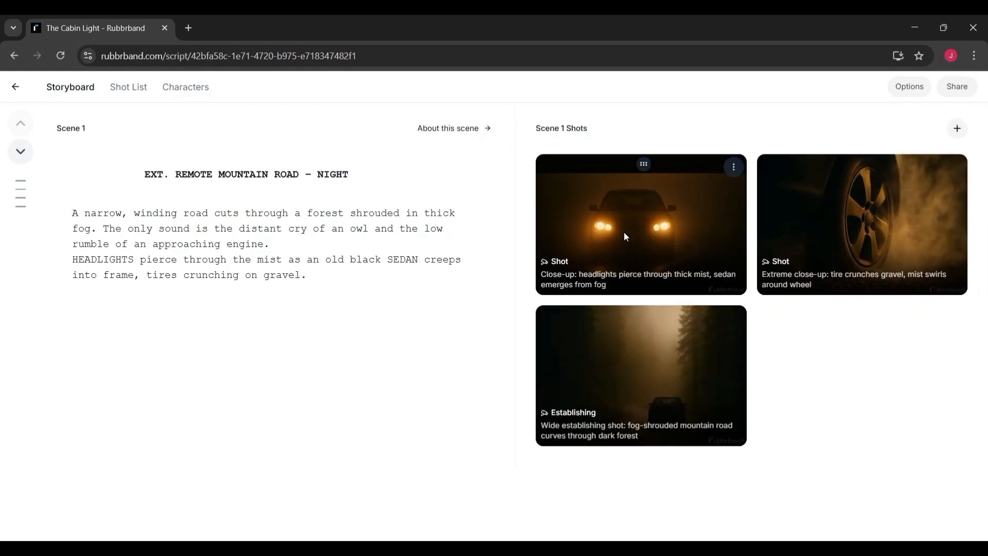
# - View the details of the headlights close-up shot in Scene 1
pyautogui.click(640, 224)
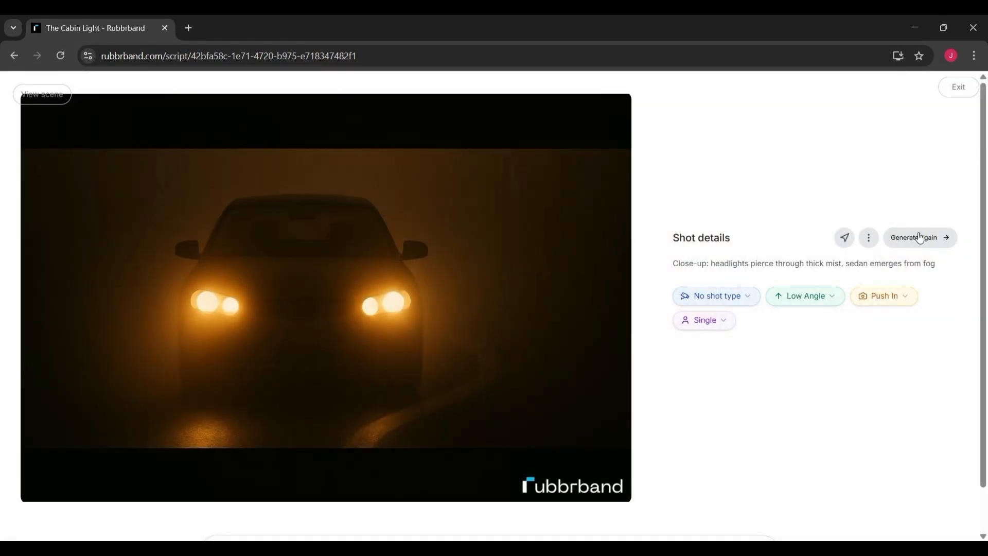
pyautogui.moveTo(917, 341)
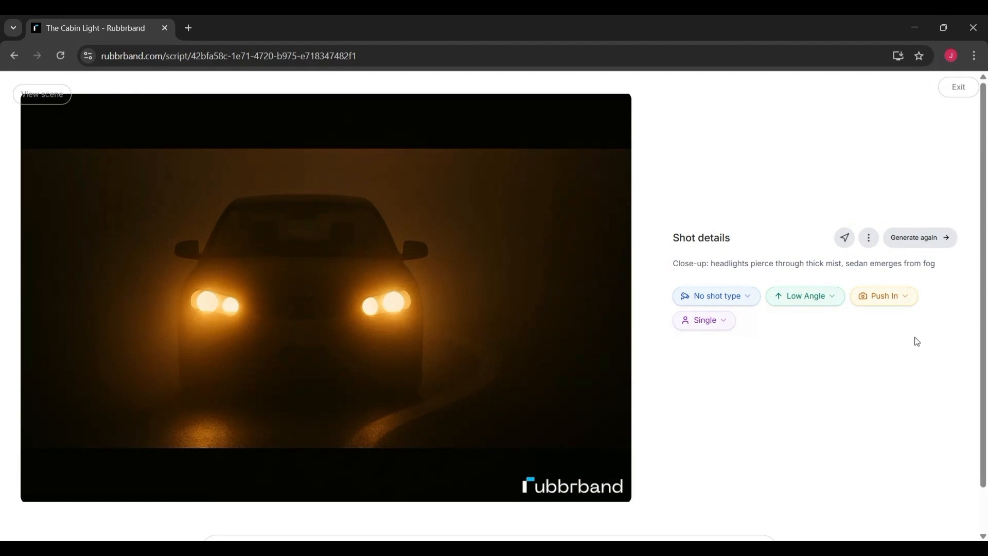
pyautogui.scroll(-3)
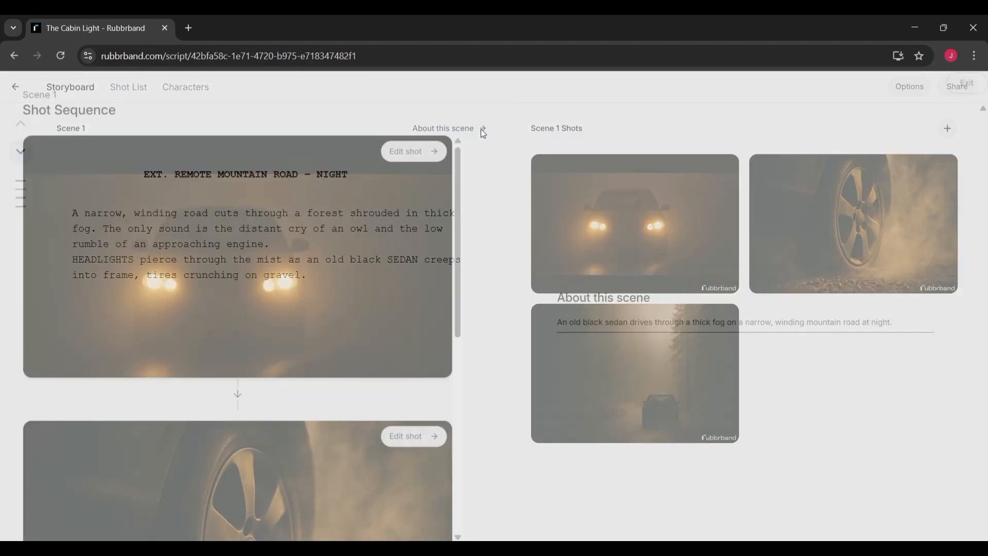
# - Return to the storyboard overview, check the Share link, and move to Scene 2
pyautogui.click(957, 86)
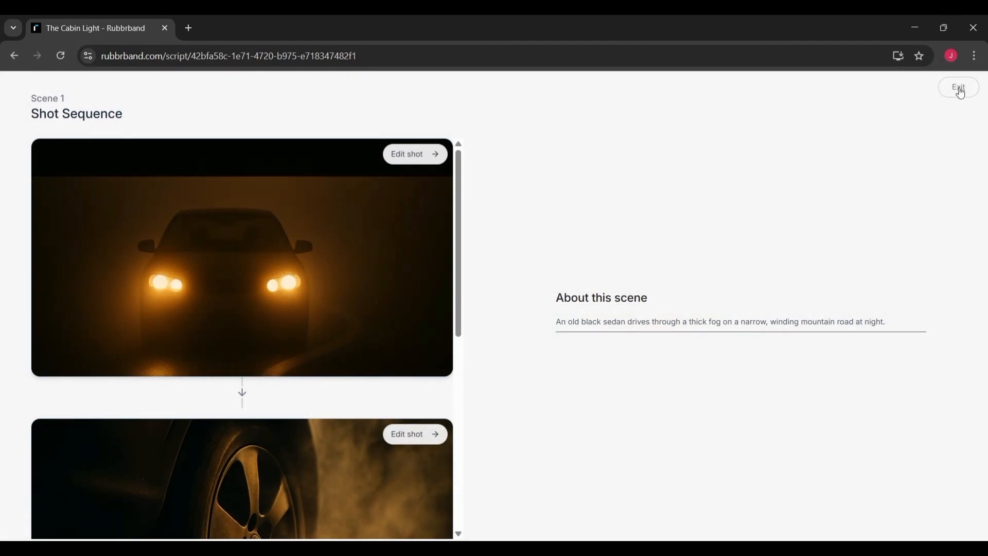
pyautogui.click(957, 87)
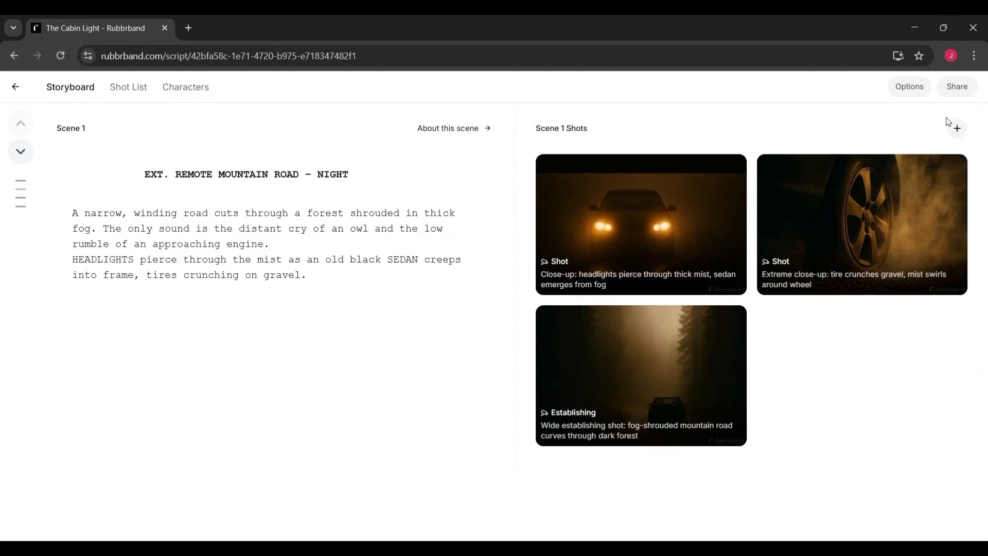
pyautogui.click(958, 86)
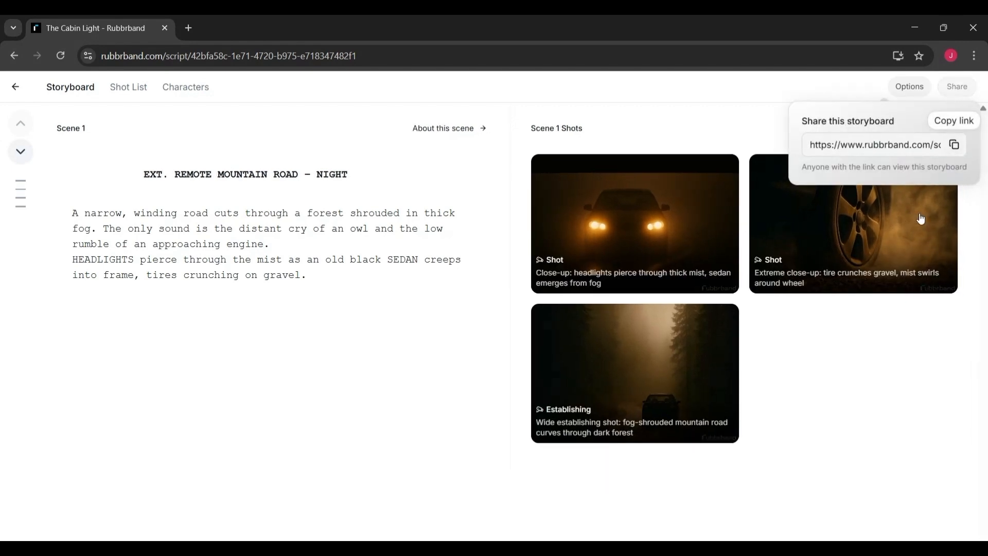
pyautogui.click(909, 87)
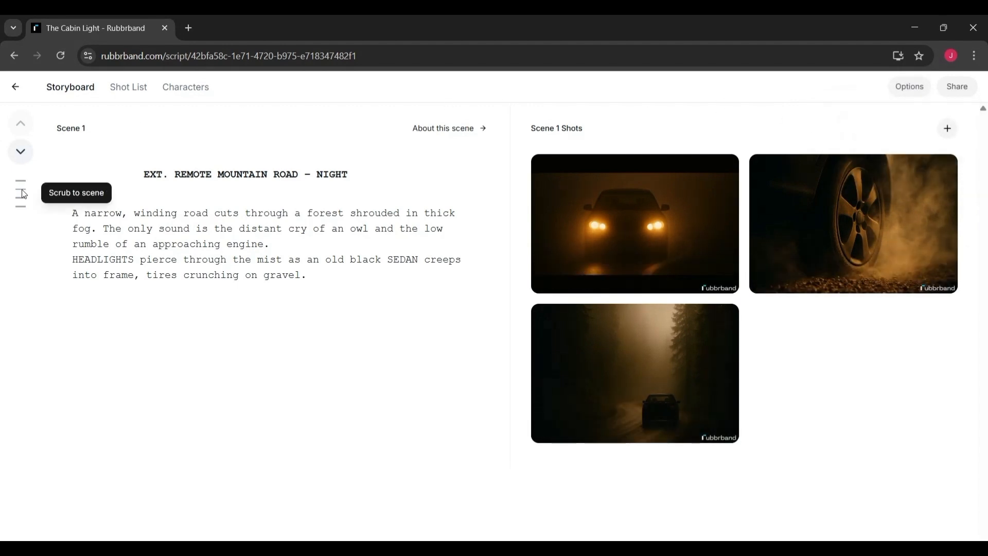
pyautogui.click(20, 151)
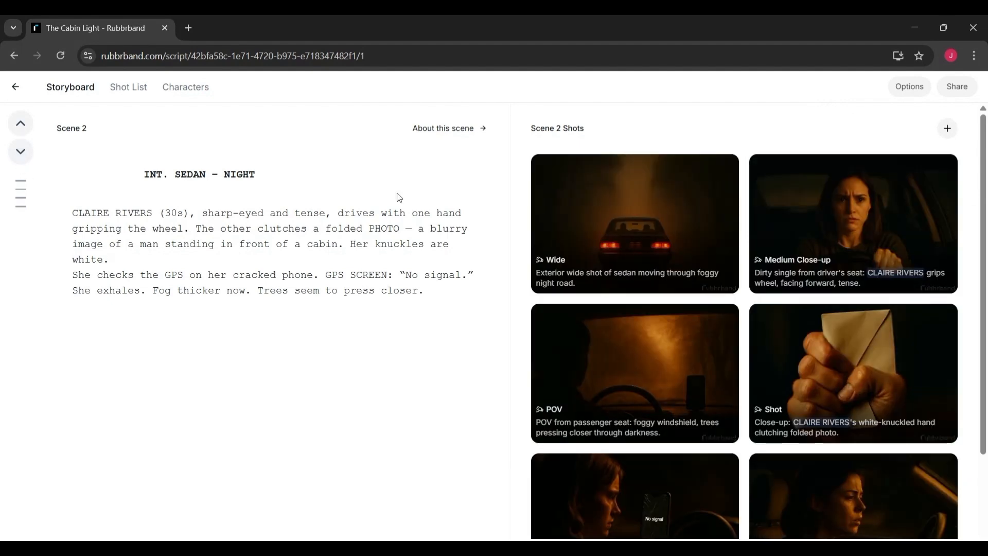
pyautogui.scroll(-3)
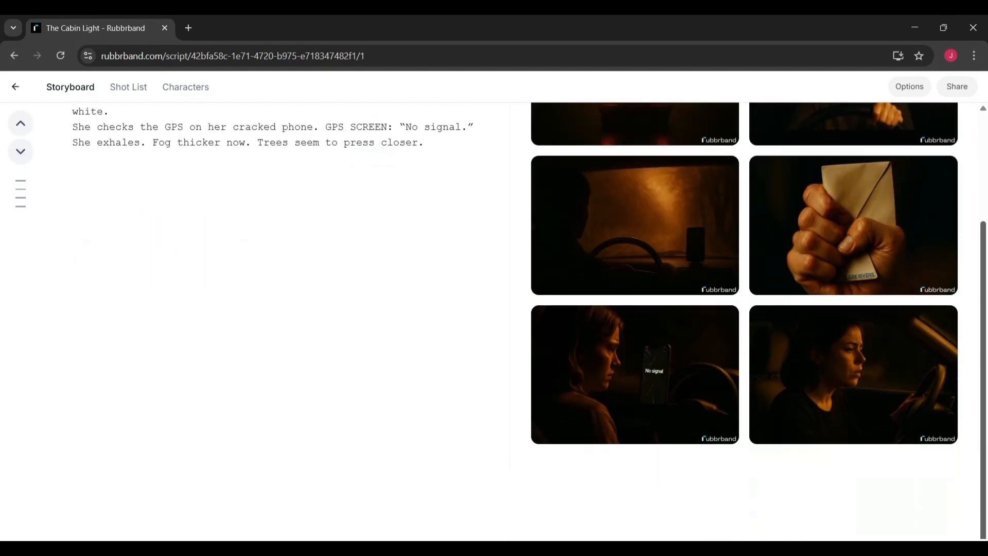
pyautogui.scroll(3)
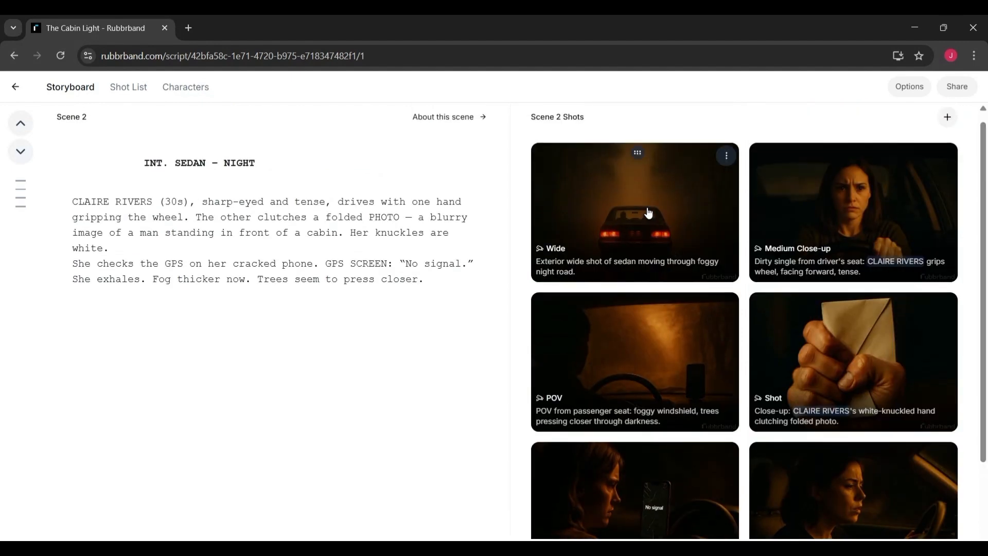
pyautogui.click(635, 211)
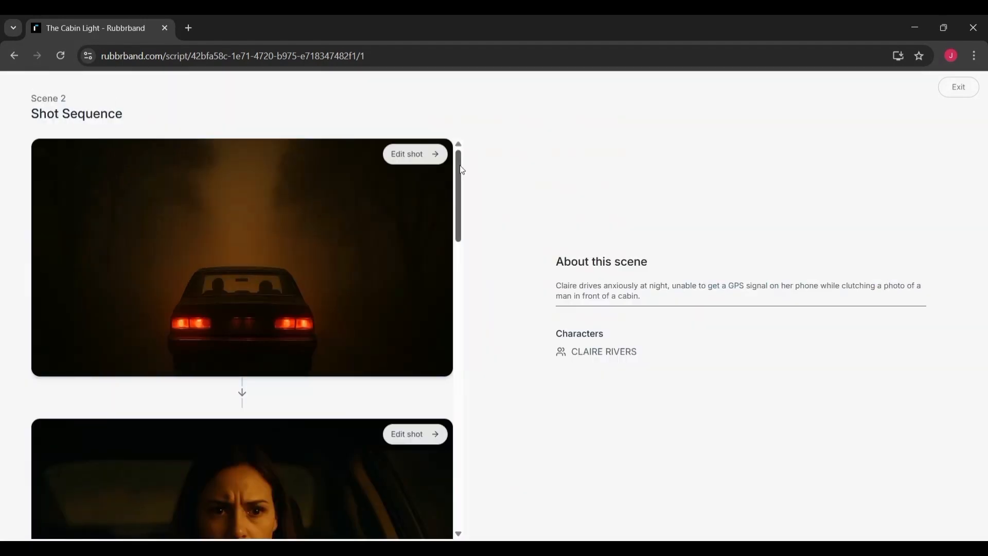
pyautogui.scroll(-3)
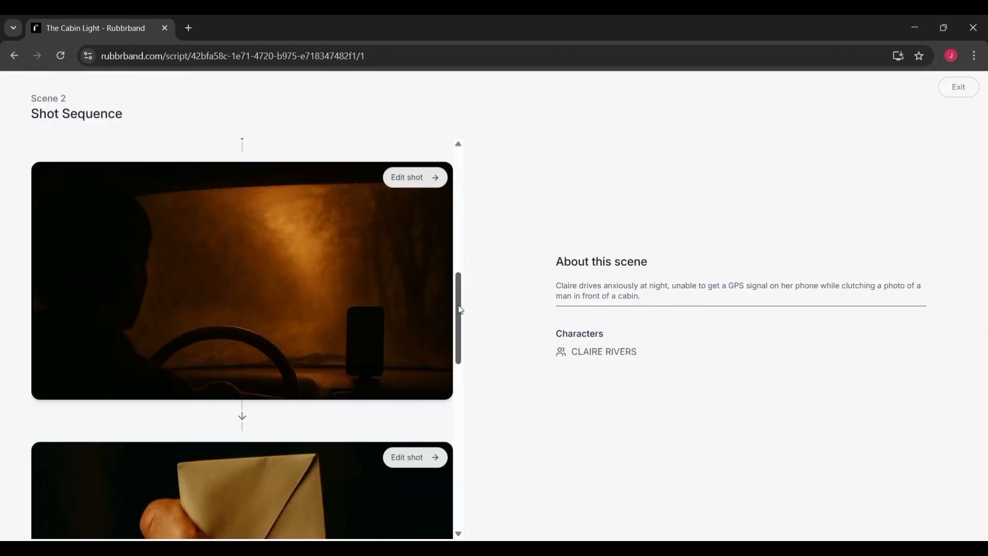
pyautogui.scroll(-3)
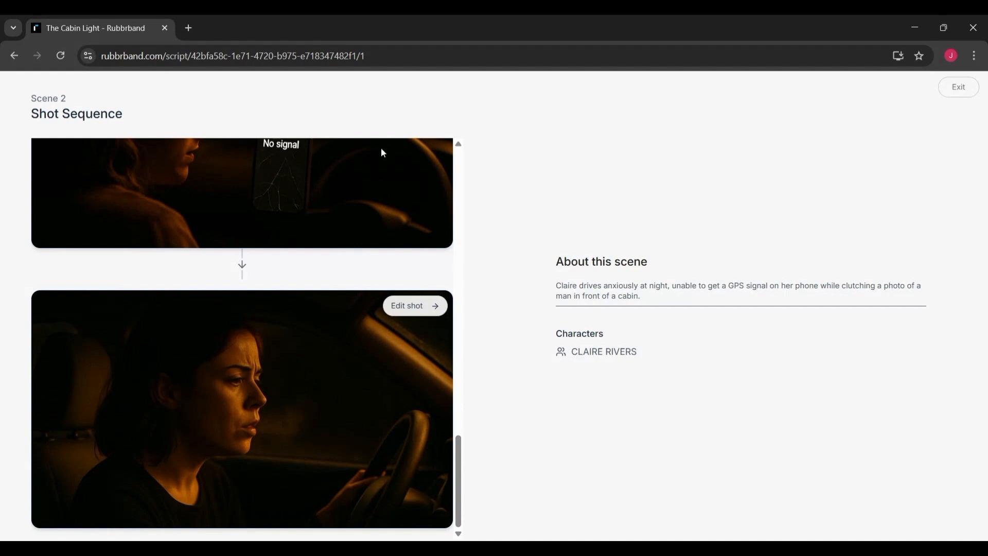
pyautogui.moveTo(71, 83)
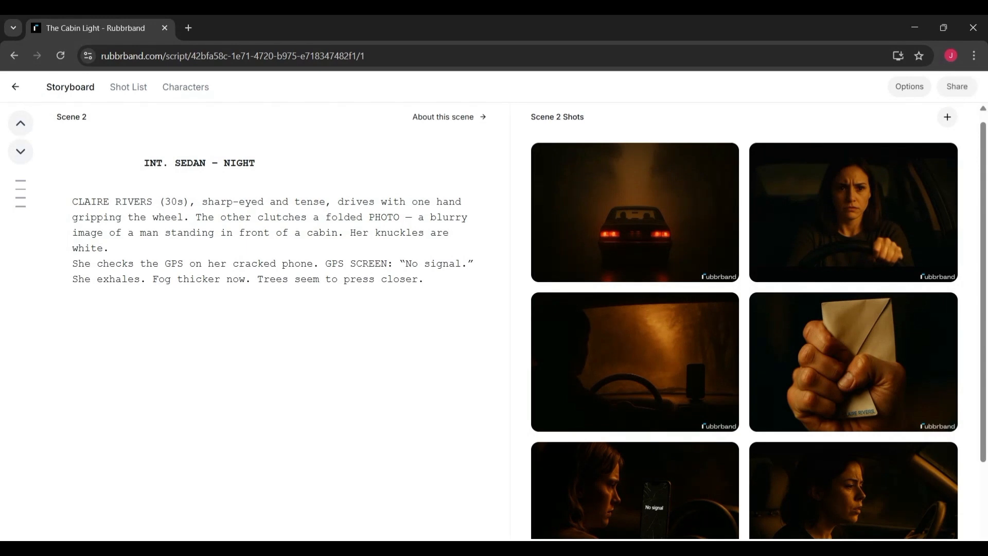
pyautogui.moveTo(681, 164)
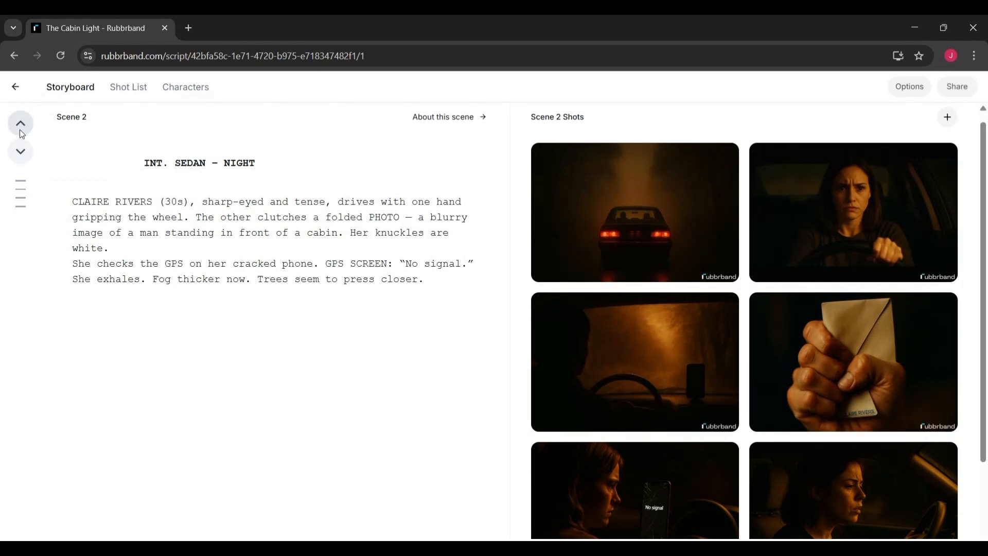
# - Step from Scene 3 back through Scene 2 to Scene 1 using the scene arrows
pyautogui.click(20, 151)
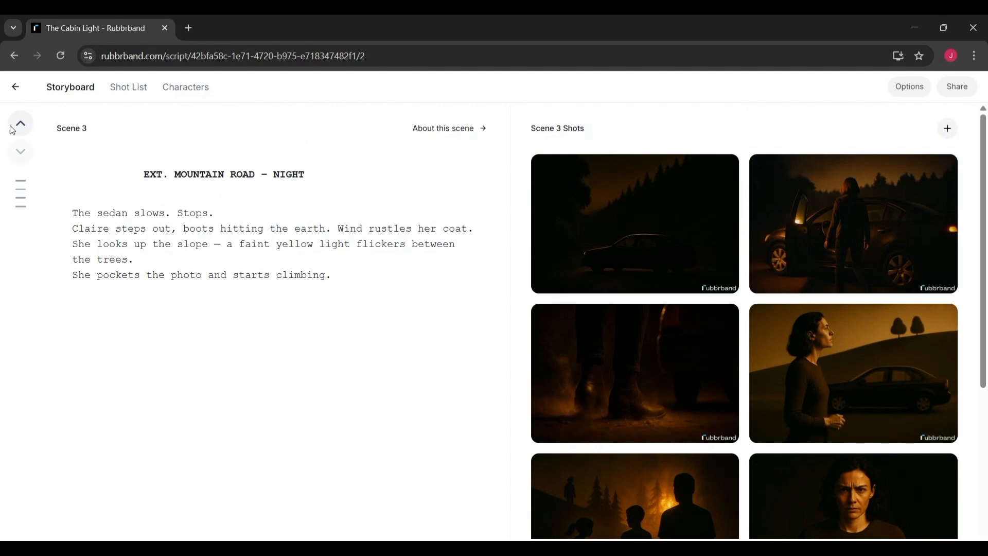
pyautogui.click(21, 124)
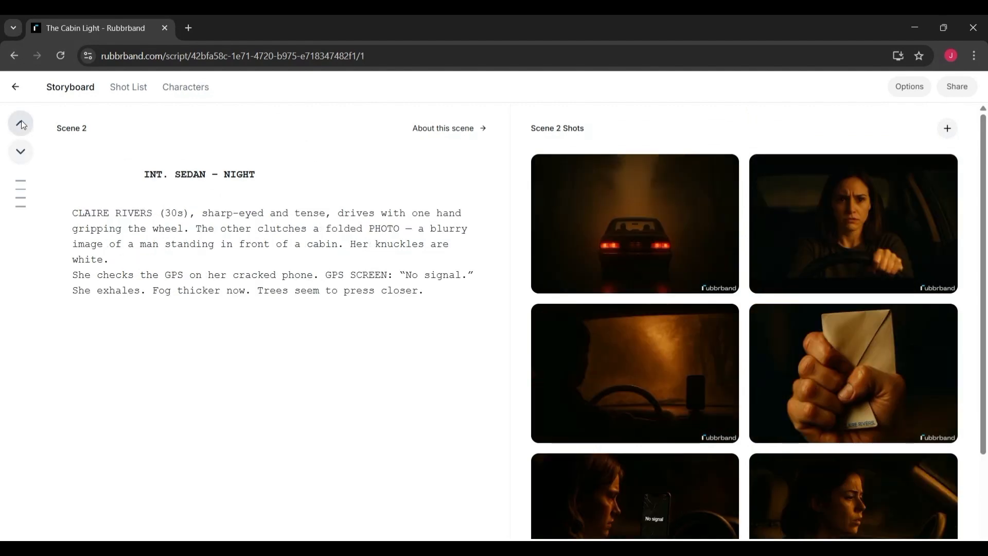
pyautogui.click(21, 124)
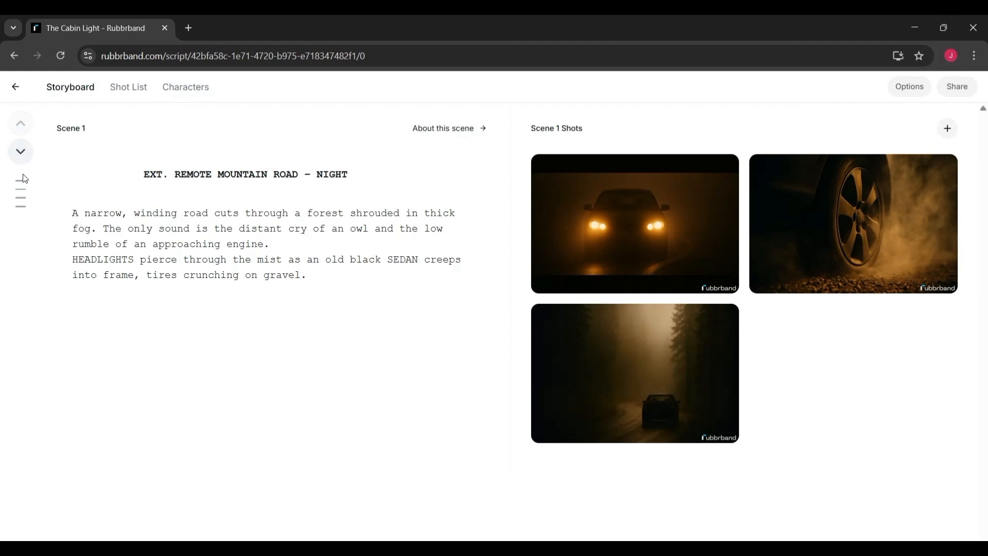
pyautogui.moveTo(21, 194)
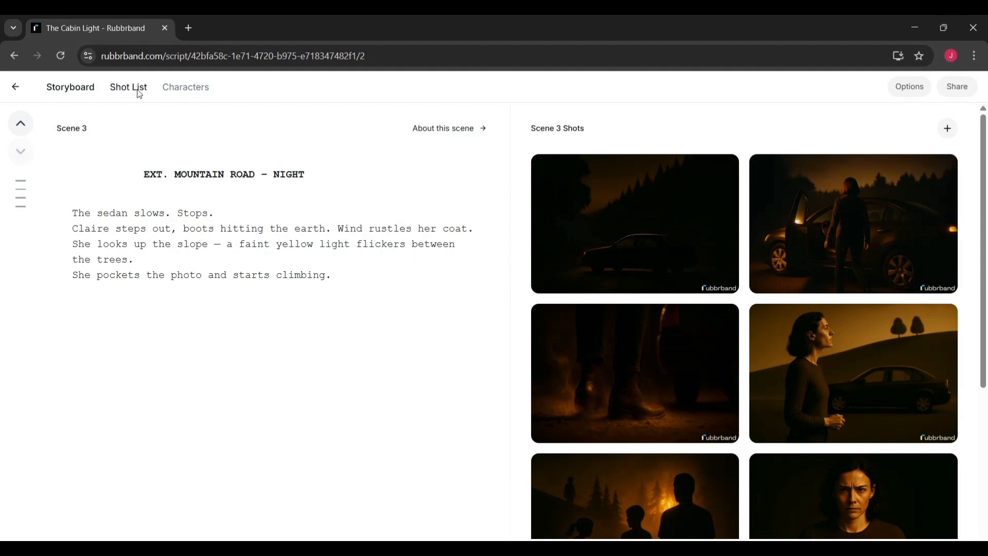
# - View the Shot List for The Cabin Light (17 shots, 3 scenes), then move to Pricing
pyautogui.click(127, 86)
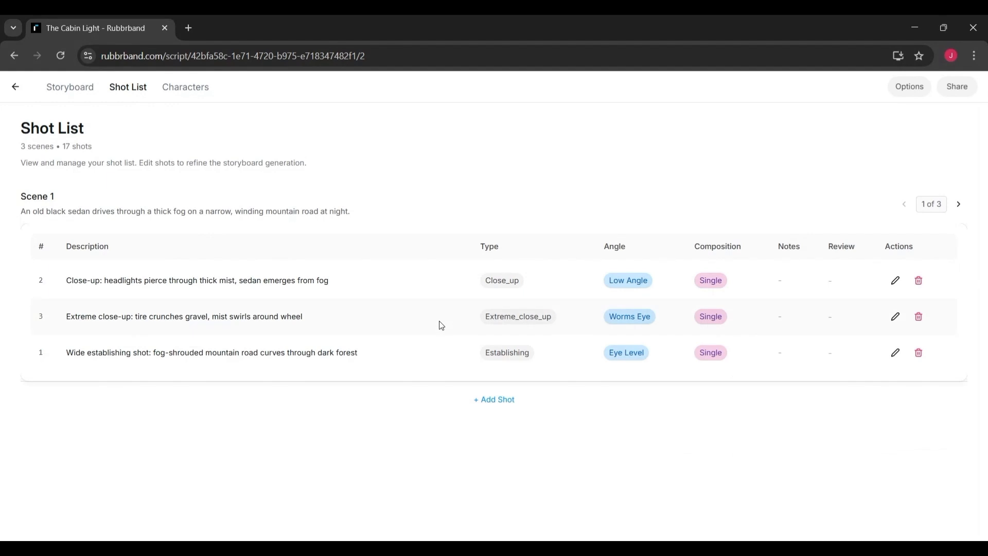
pyautogui.moveTo(209, 137)
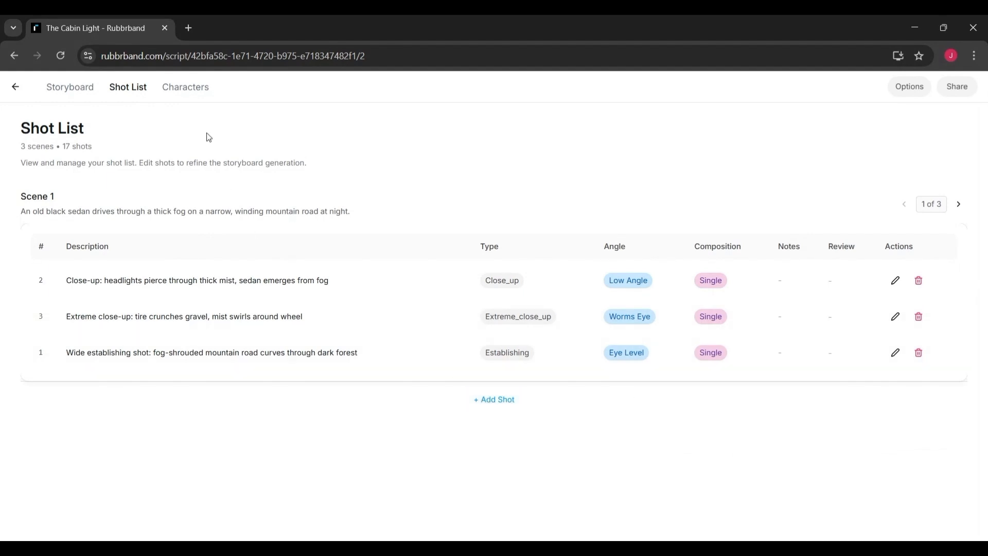
pyautogui.click(184, 86)
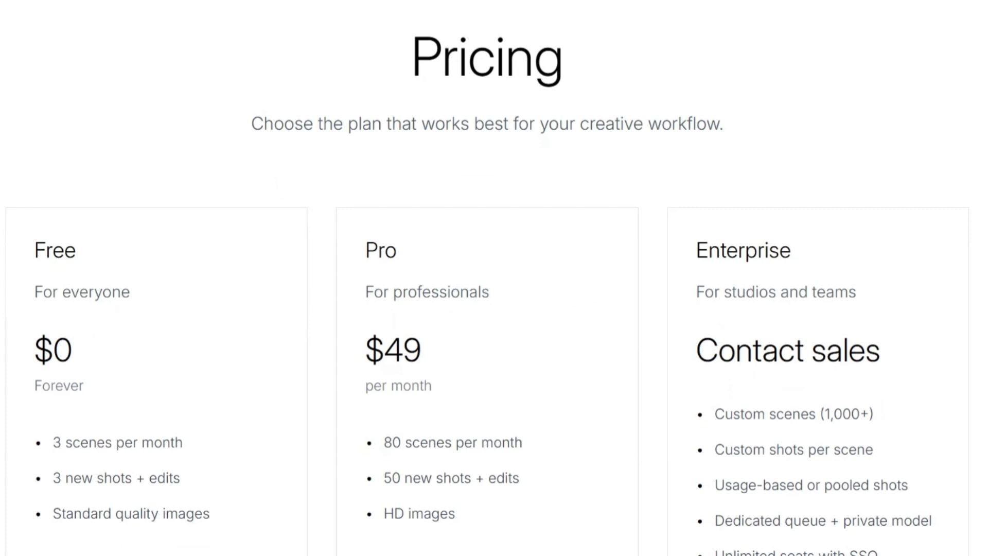
# - Scroll through the Free, Pro ($49/month) and Enterprise plan cards
pyautogui.scroll(-3)
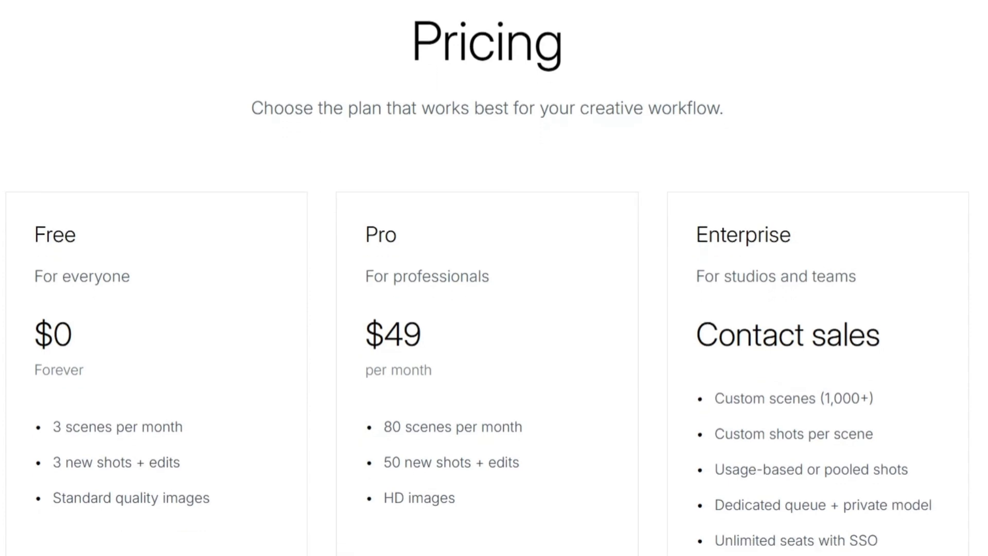
pyautogui.scroll(-3)
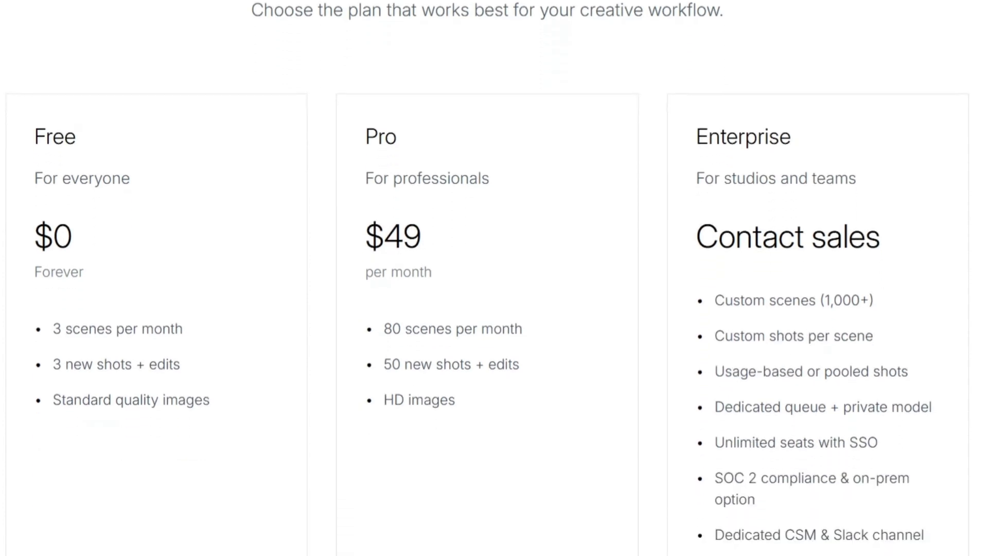
pyautogui.scroll(-3)
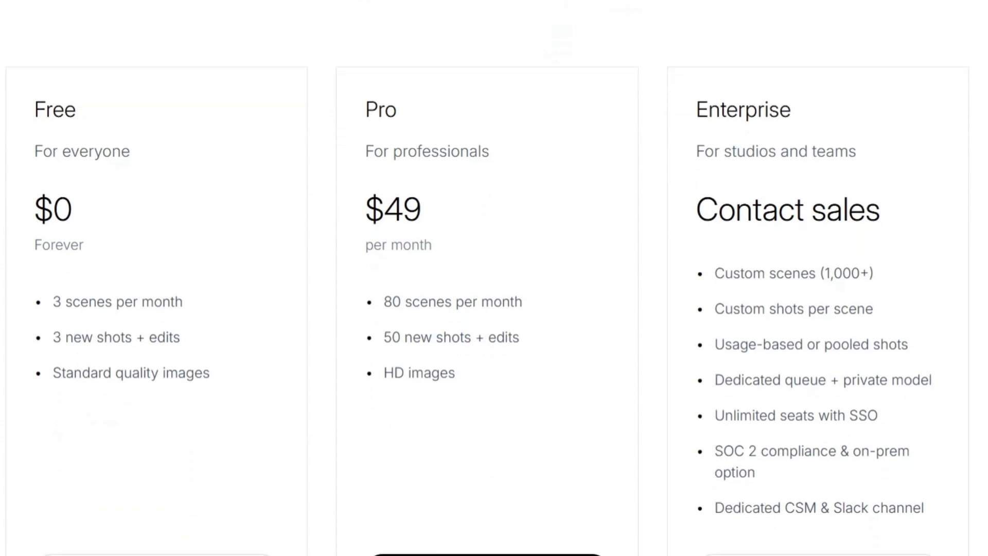
pyautogui.scroll(-3)
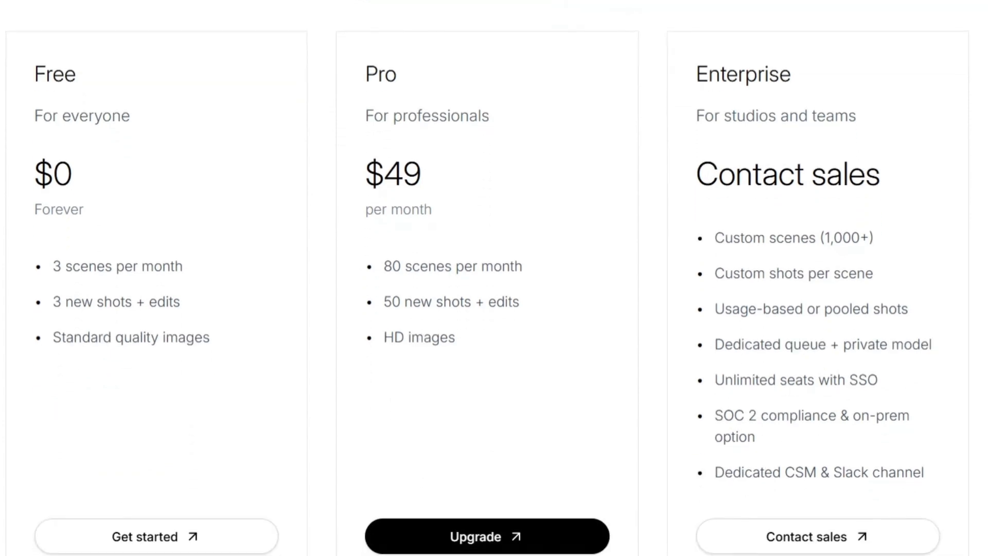